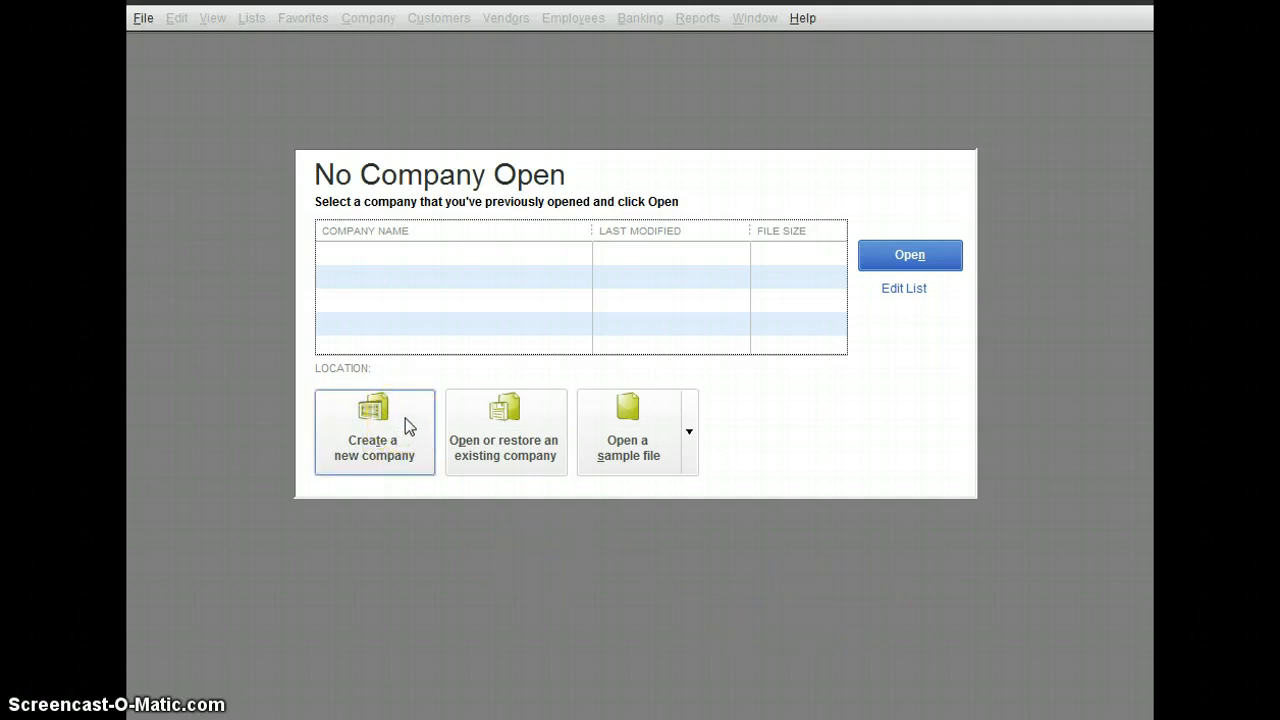
# - Start a new company, dismiss the setup window, then reopen the new company setup
pyautogui.click(374, 432)
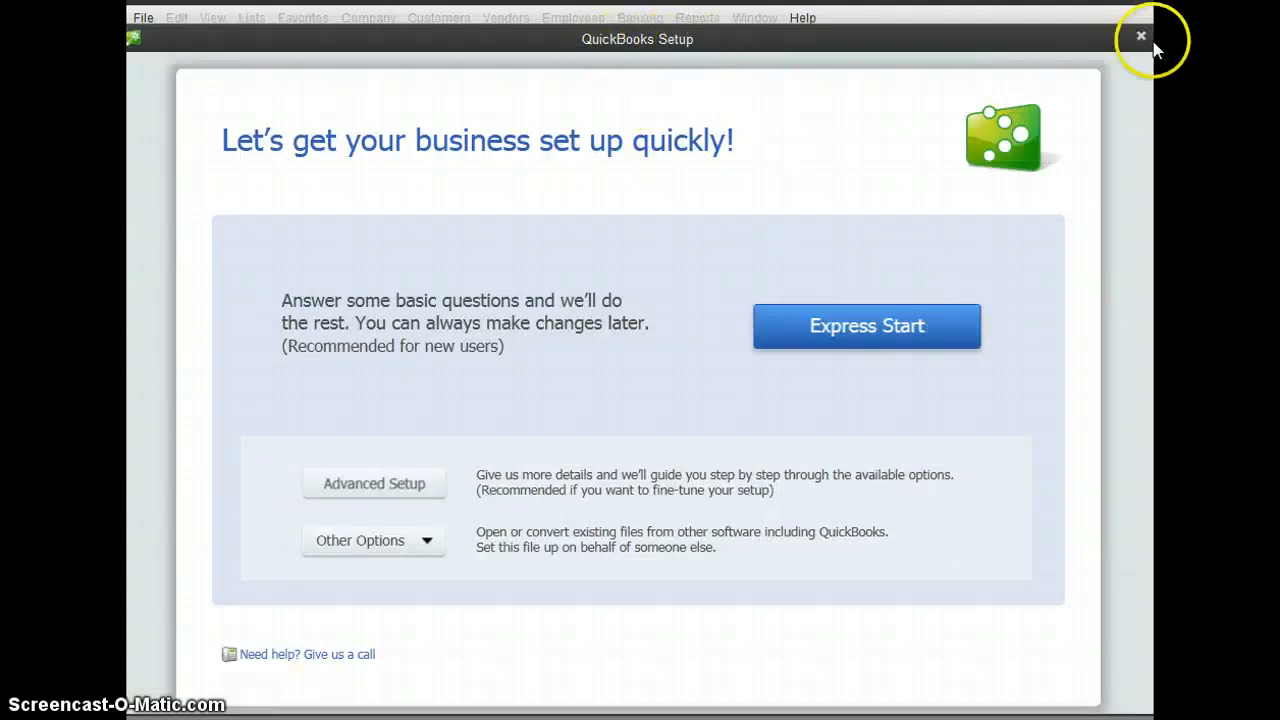
pyautogui.click(1140, 36)
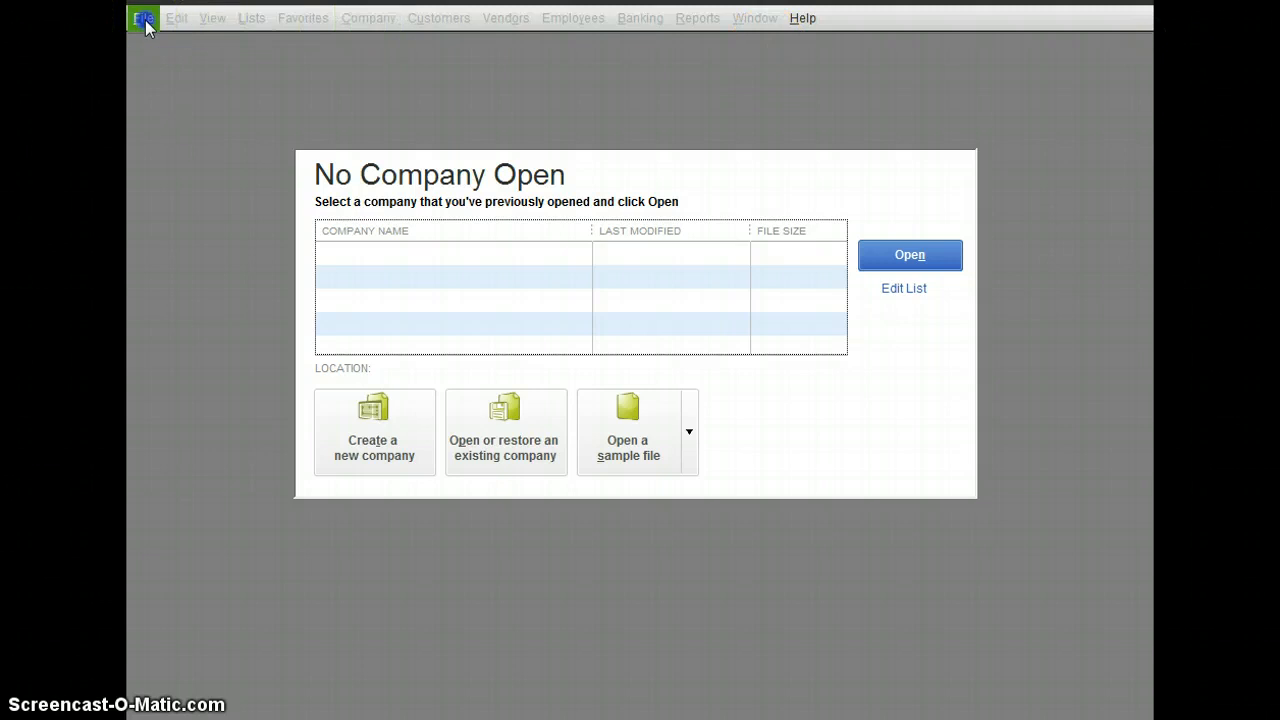
pyautogui.click(374, 432)
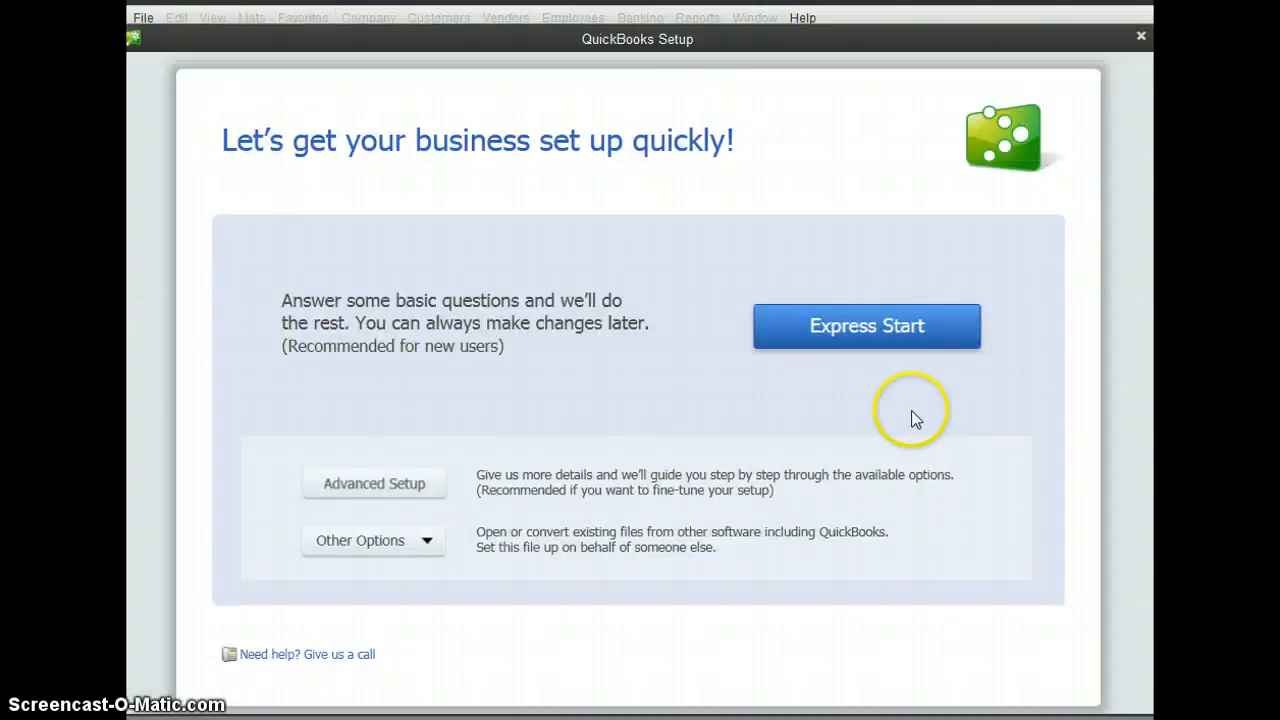
pyautogui.moveTo(738, 204)
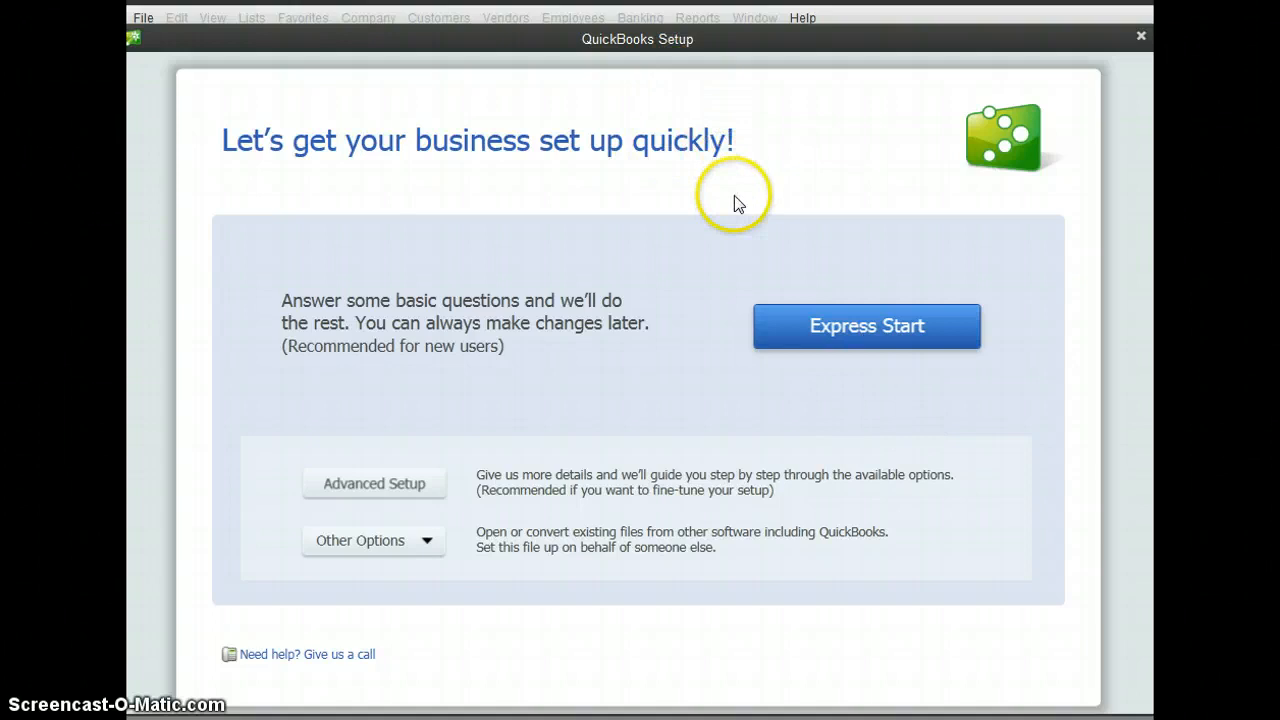
pyautogui.moveTo(770, 308)
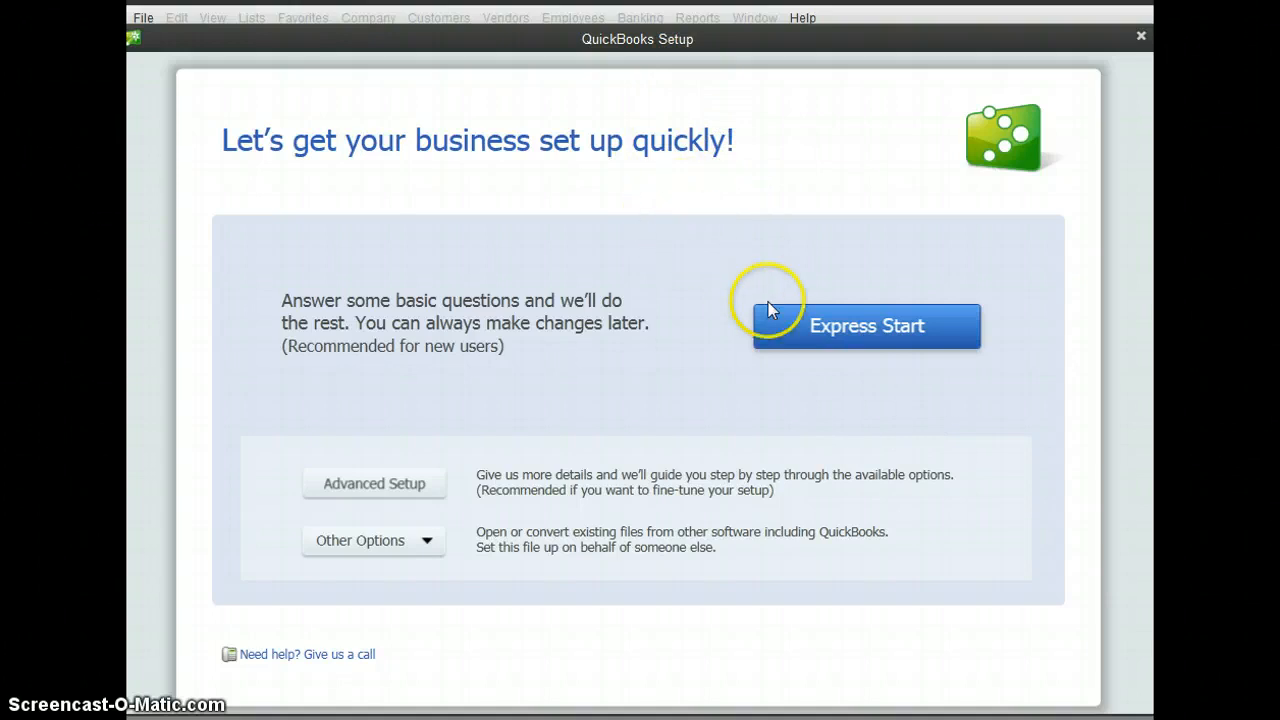
pyautogui.moveTo(818, 330)
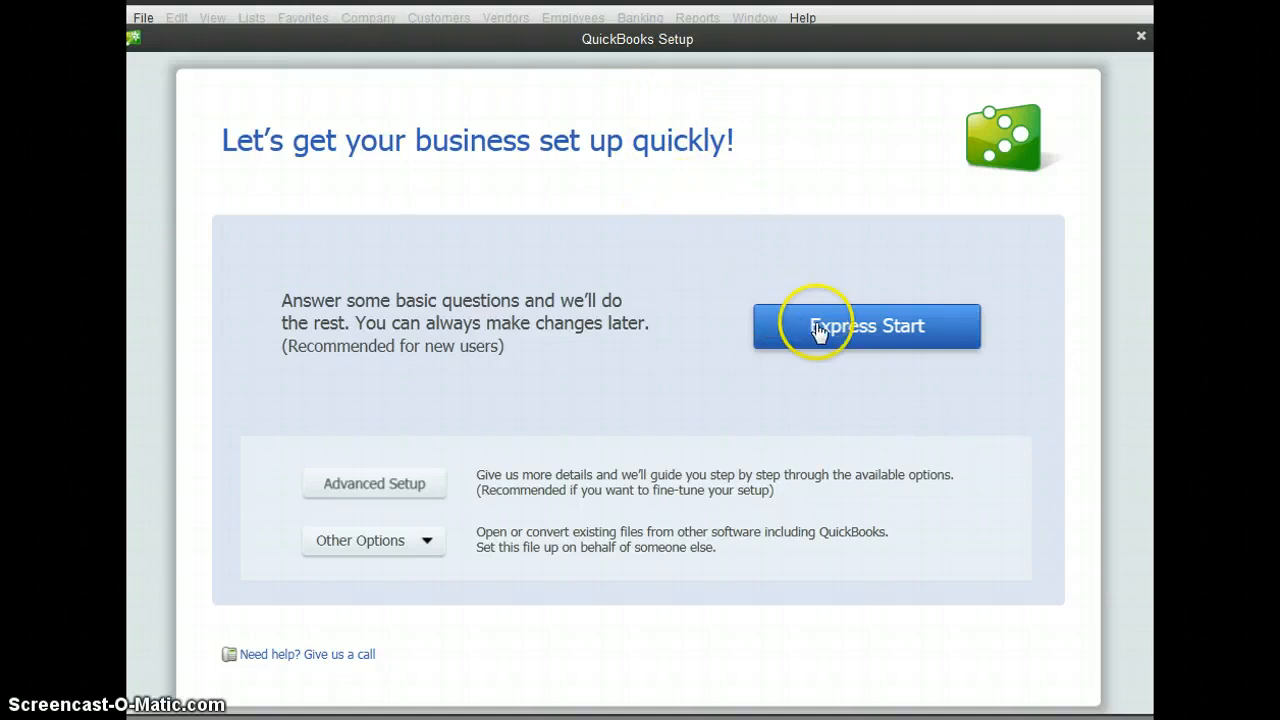
# - Choose Express Start and enter 'Bookkeeping Company' as the name, beginning 'acco' in Industry
pyautogui.click(866, 326)
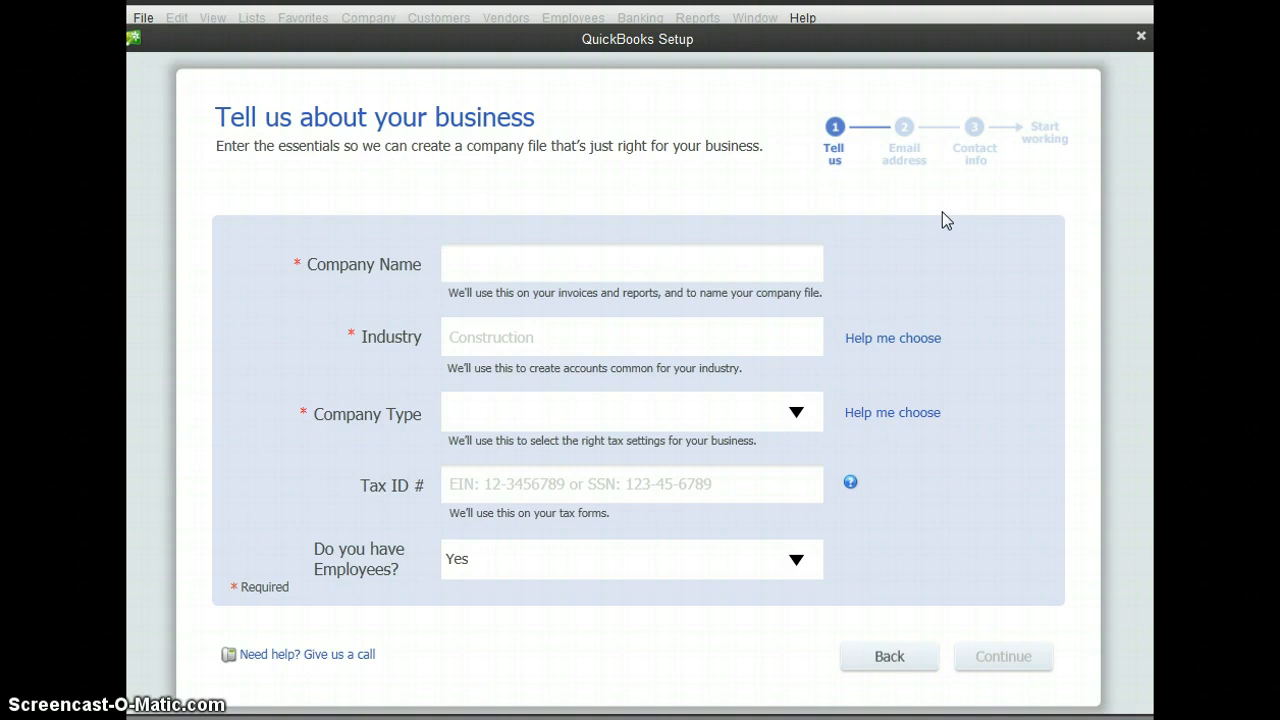
pyautogui.write('Bookkeepin')
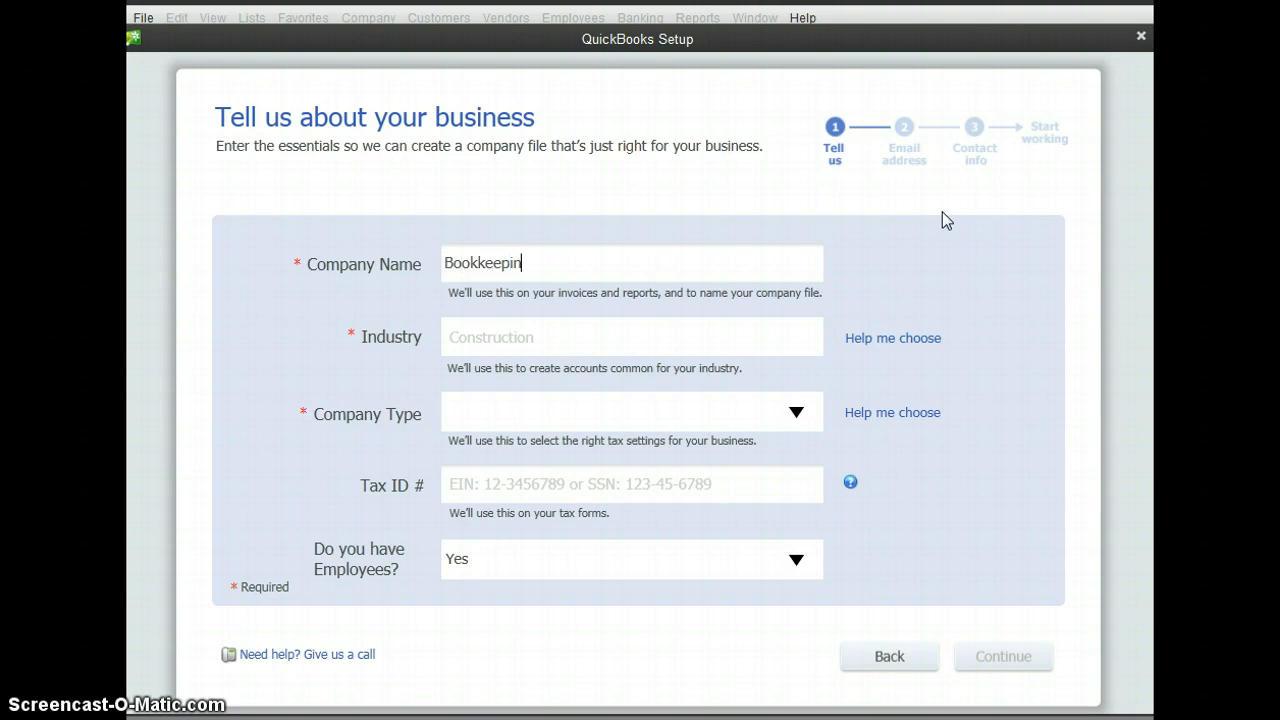
pyautogui.write('g Company')
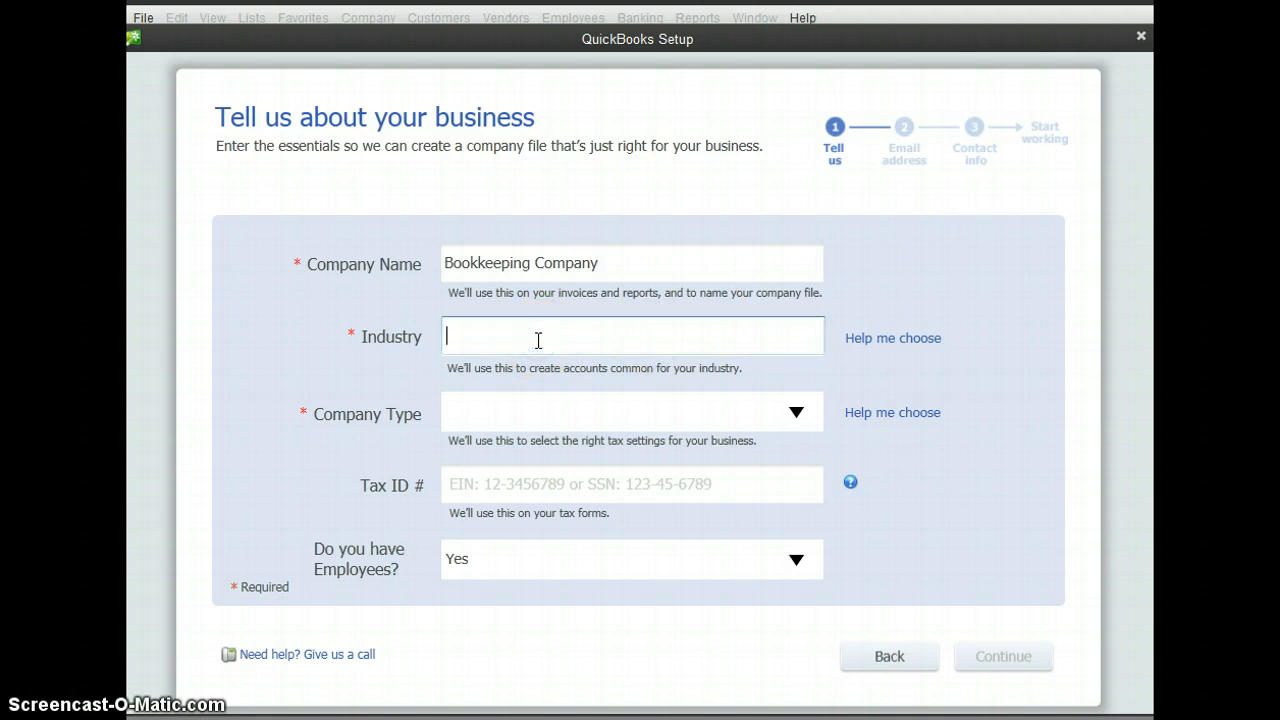
pyautogui.write('a')
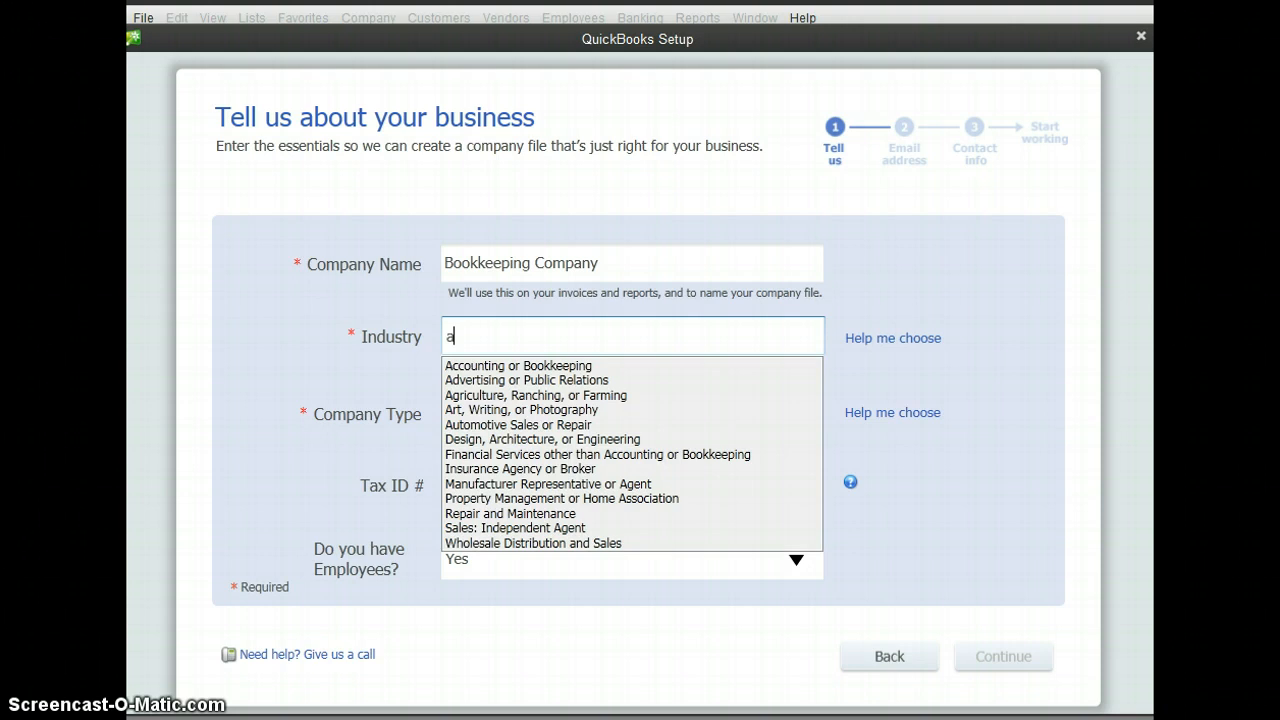
pyautogui.write('cco')
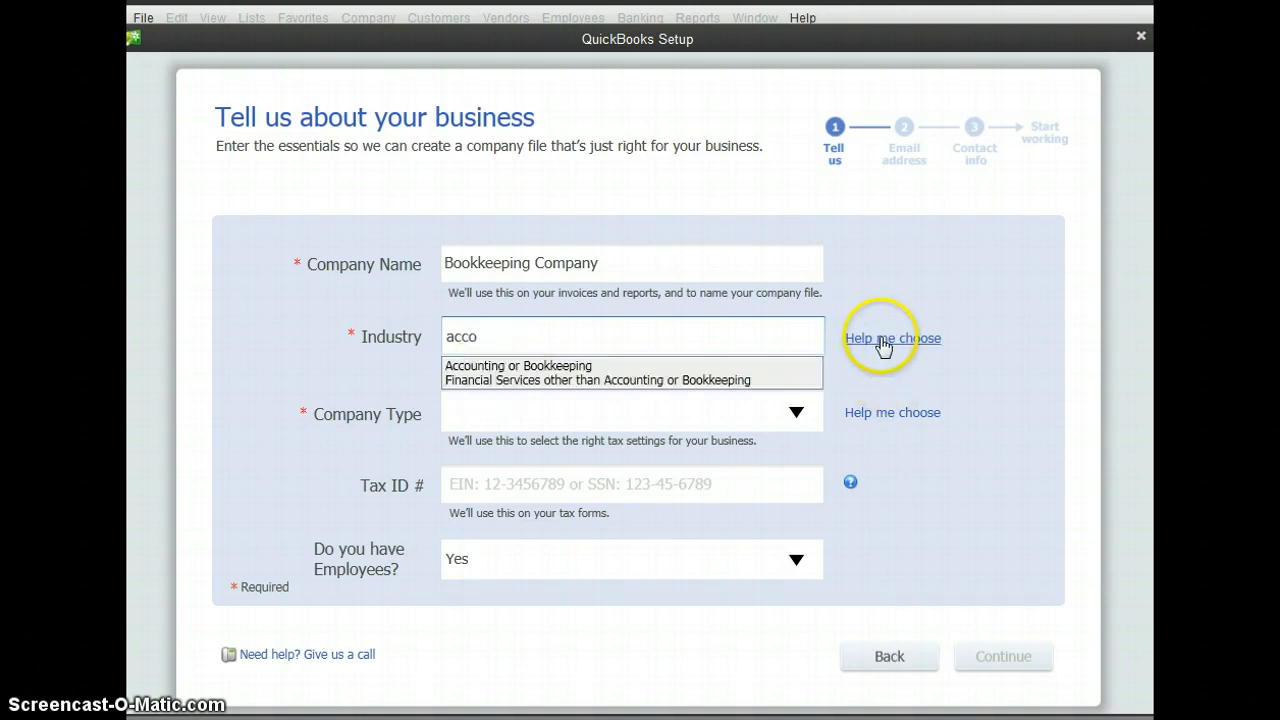
# - Pick Accounting or Bookkeeping from the industry chooser and confirm it
pyautogui.click(892, 338)
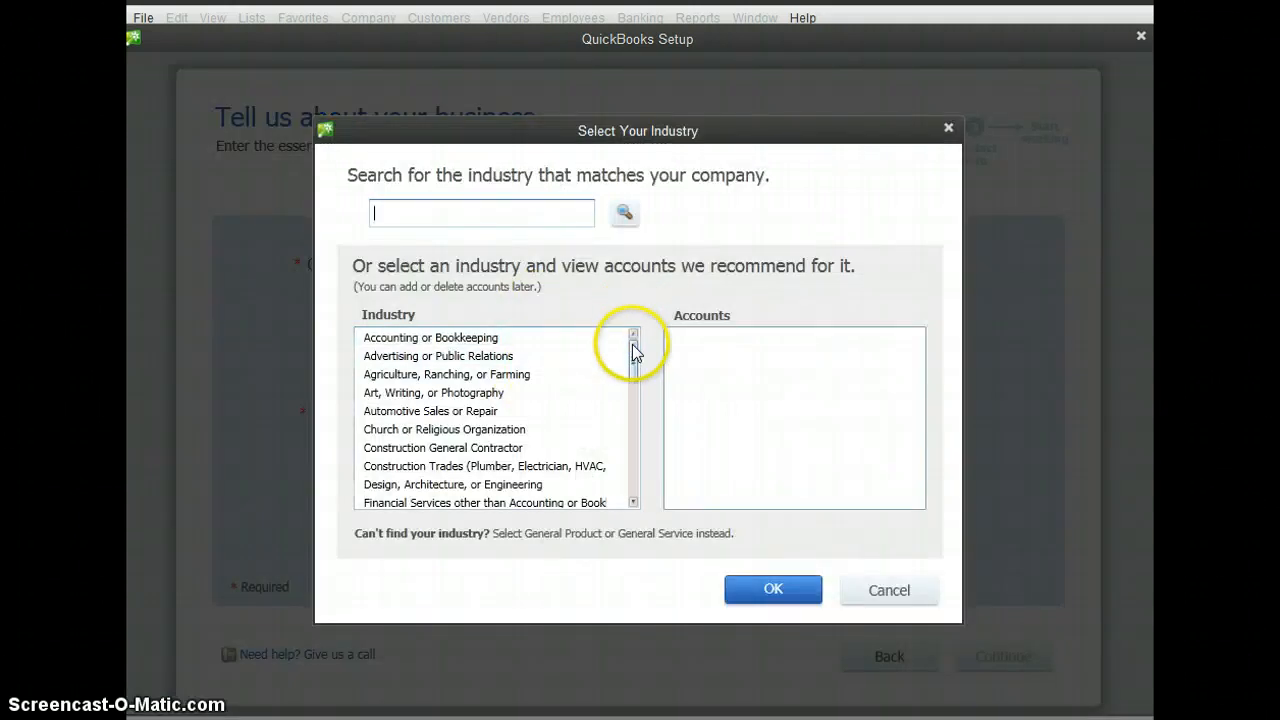
pyautogui.moveTo(632, 344); pyautogui.dragTo(632, 470)
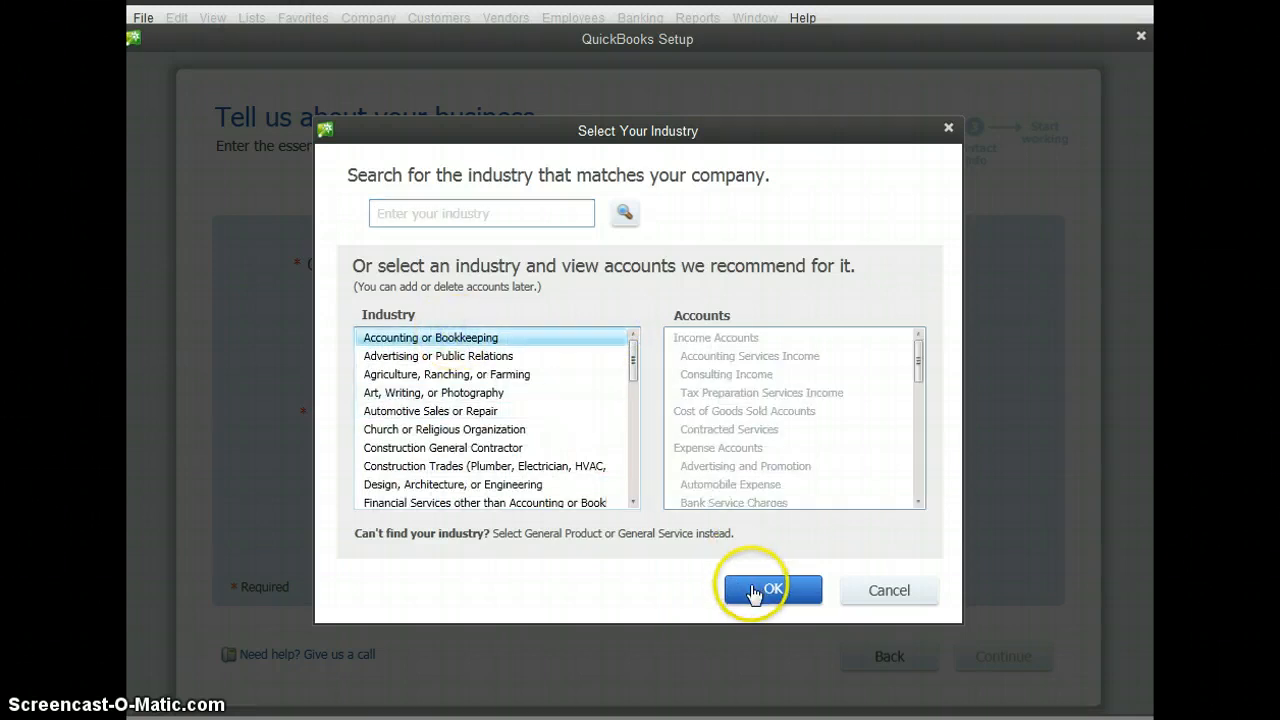
pyautogui.click(770, 588)
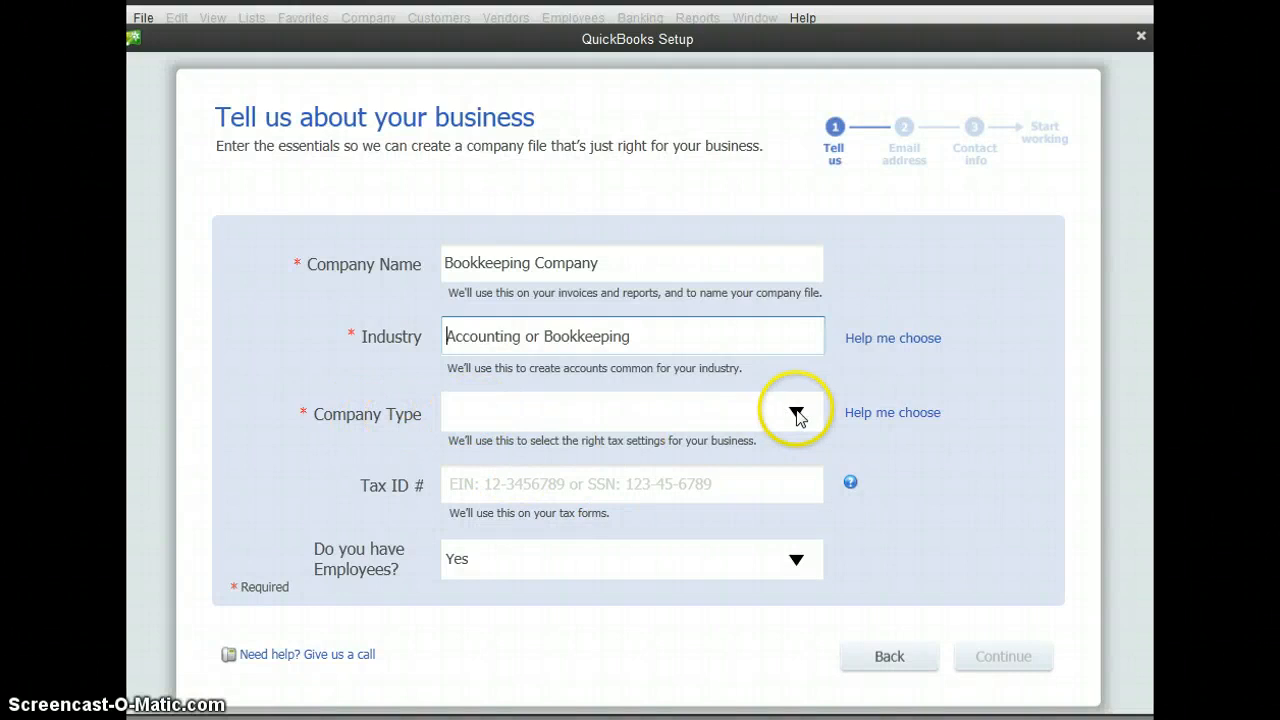
# - Select Sole Proprietorship from the Company Type dropdown
pyautogui.click(796, 412)
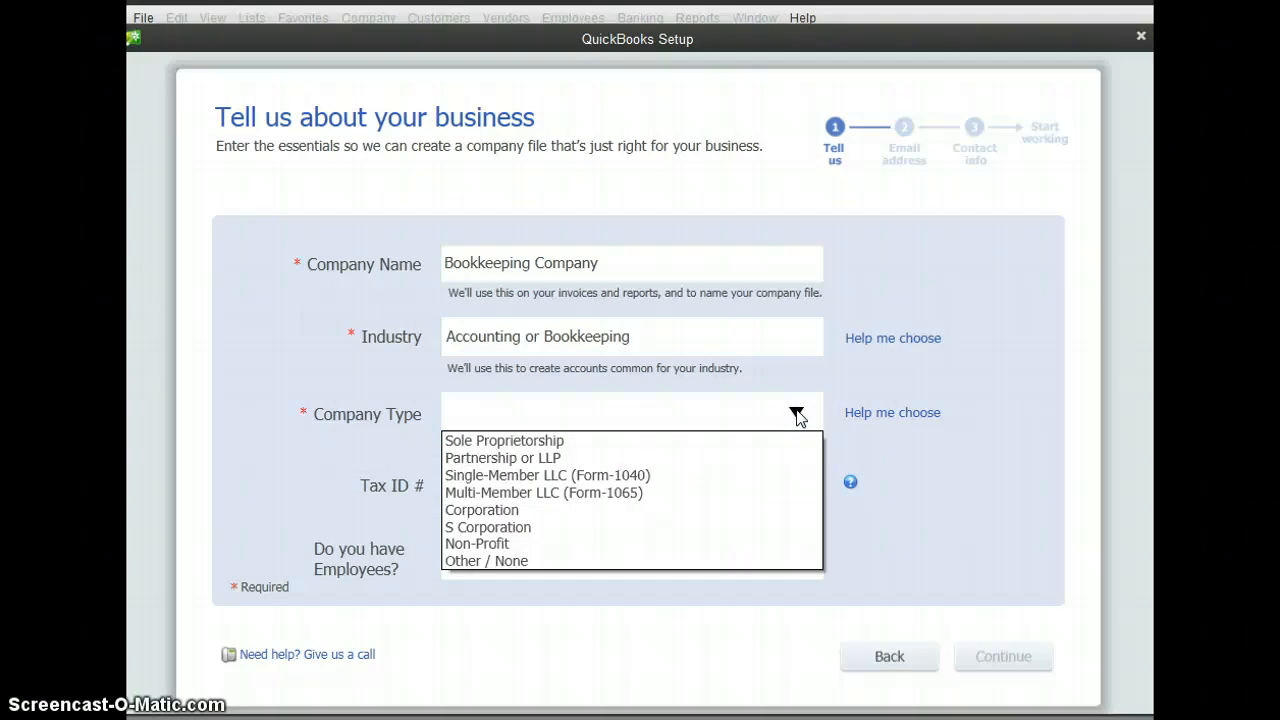
pyautogui.moveTo(530, 440)
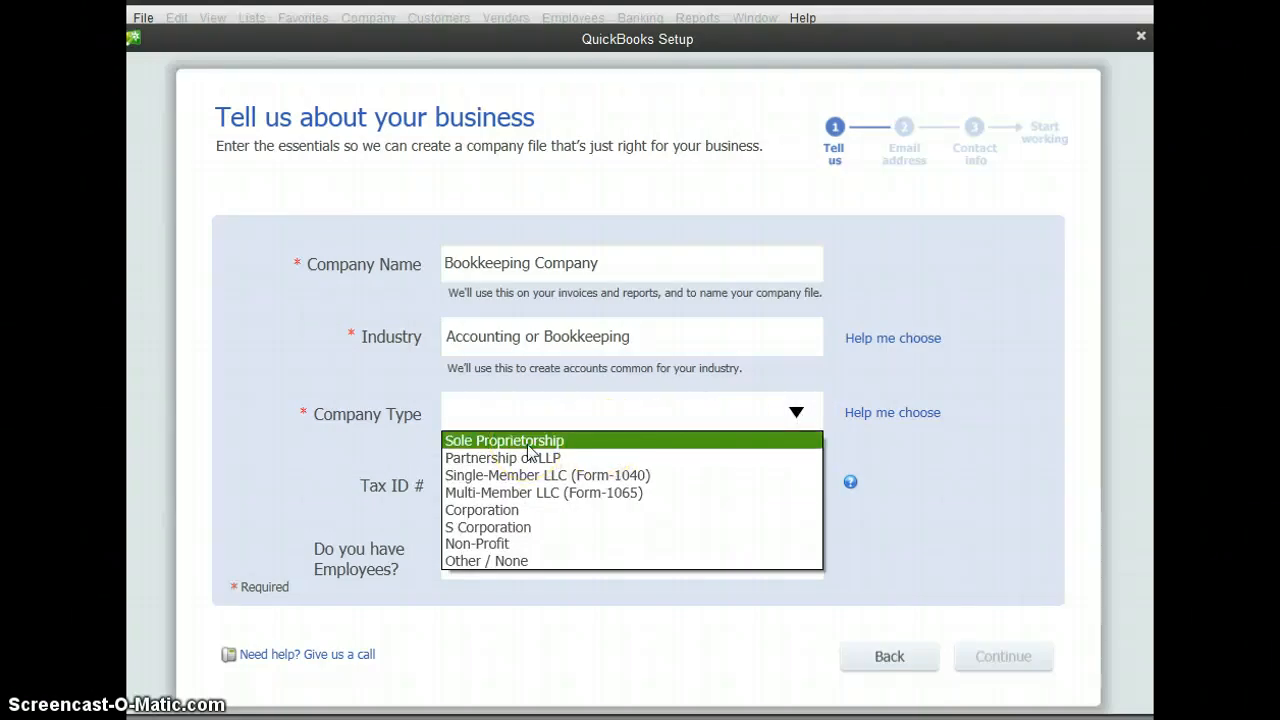
pyautogui.moveTo(512, 458)
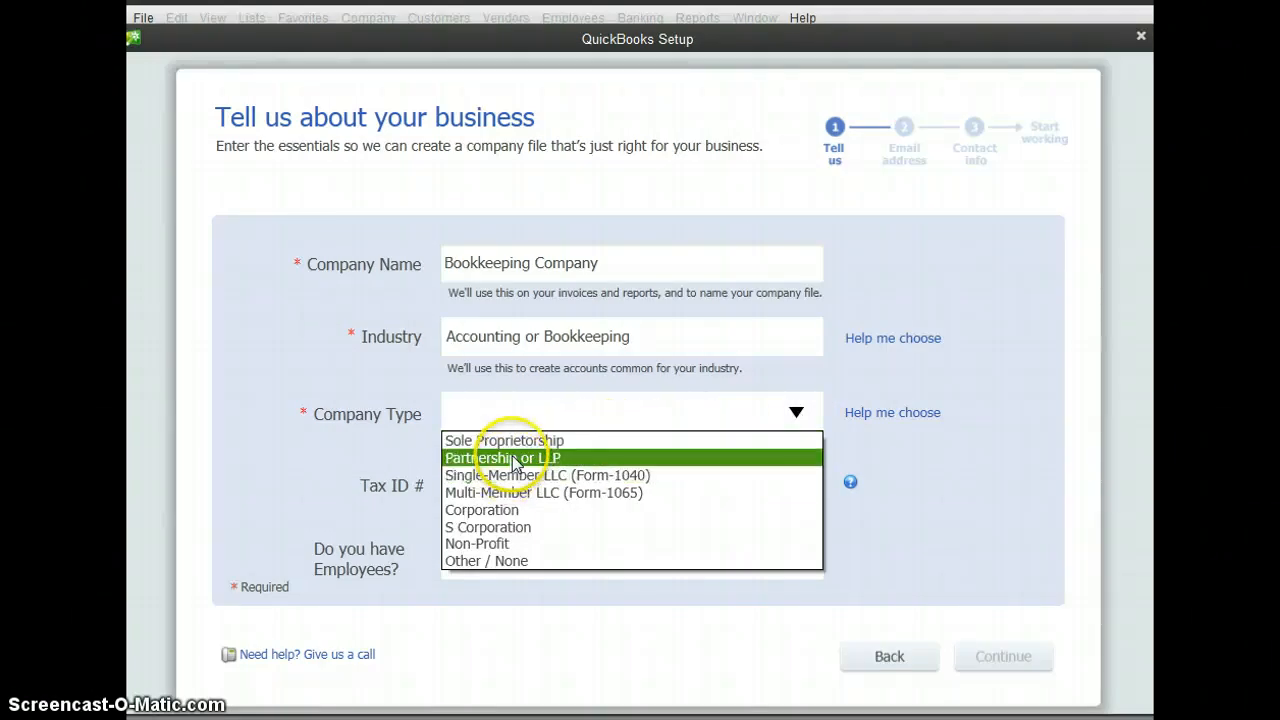
pyautogui.moveTo(510, 482)
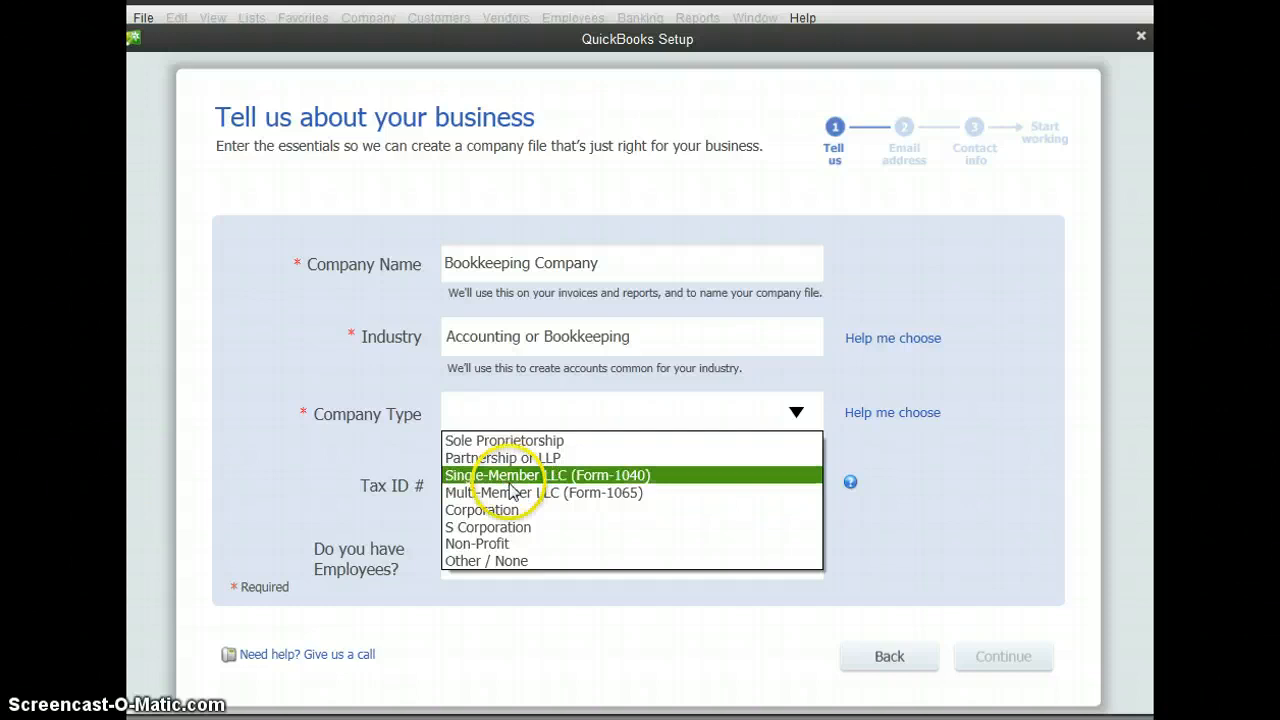
pyautogui.moveTo(510, 510)
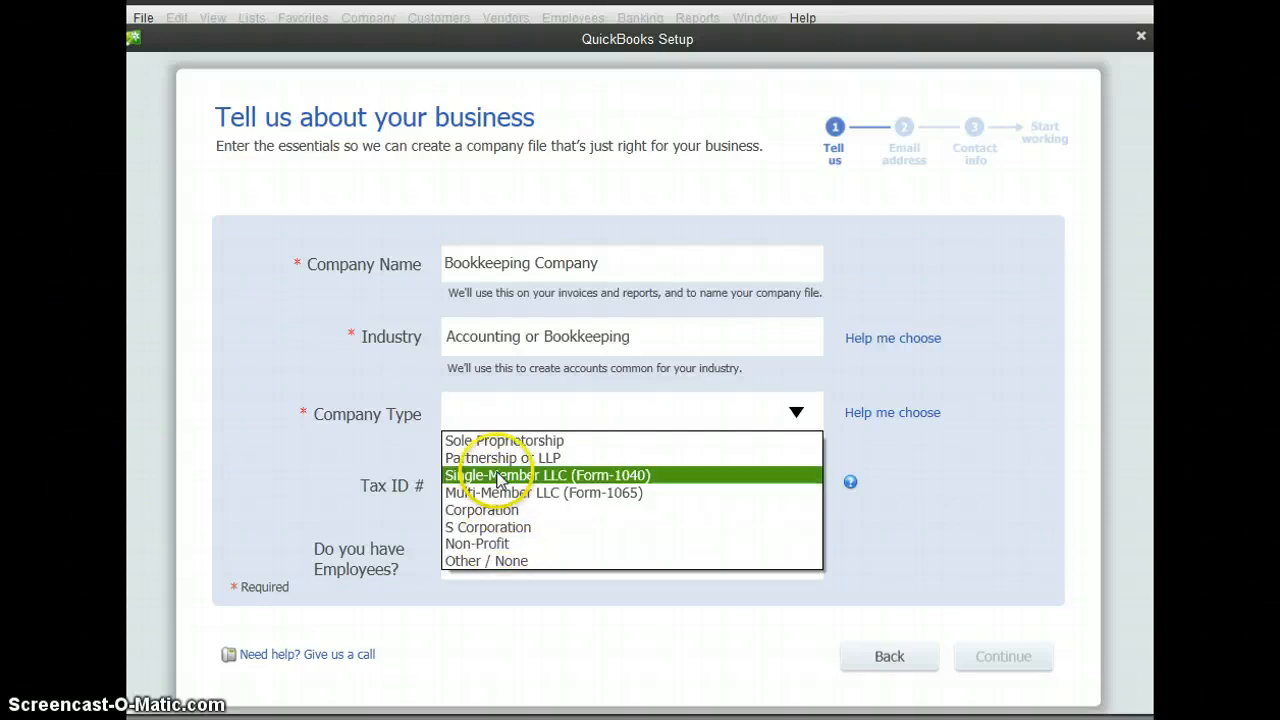
pyautogui.moveTo(490, 448)
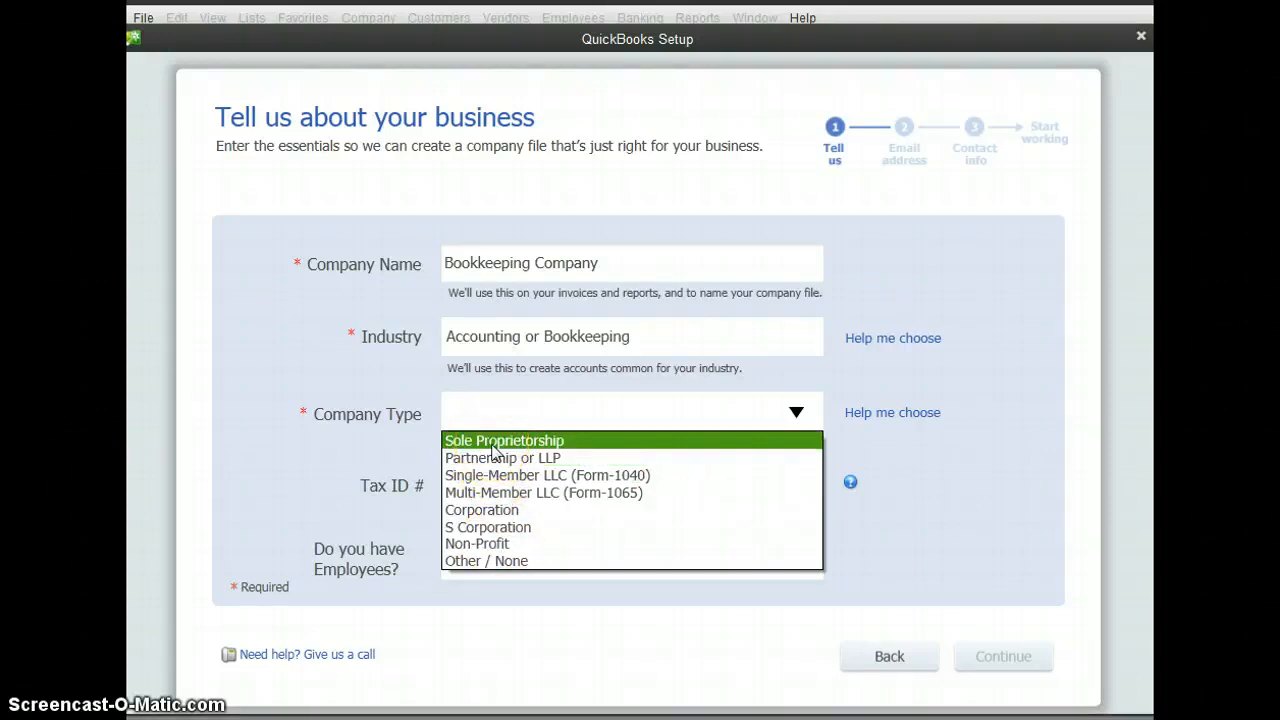
pyautogui.click(504, 440)
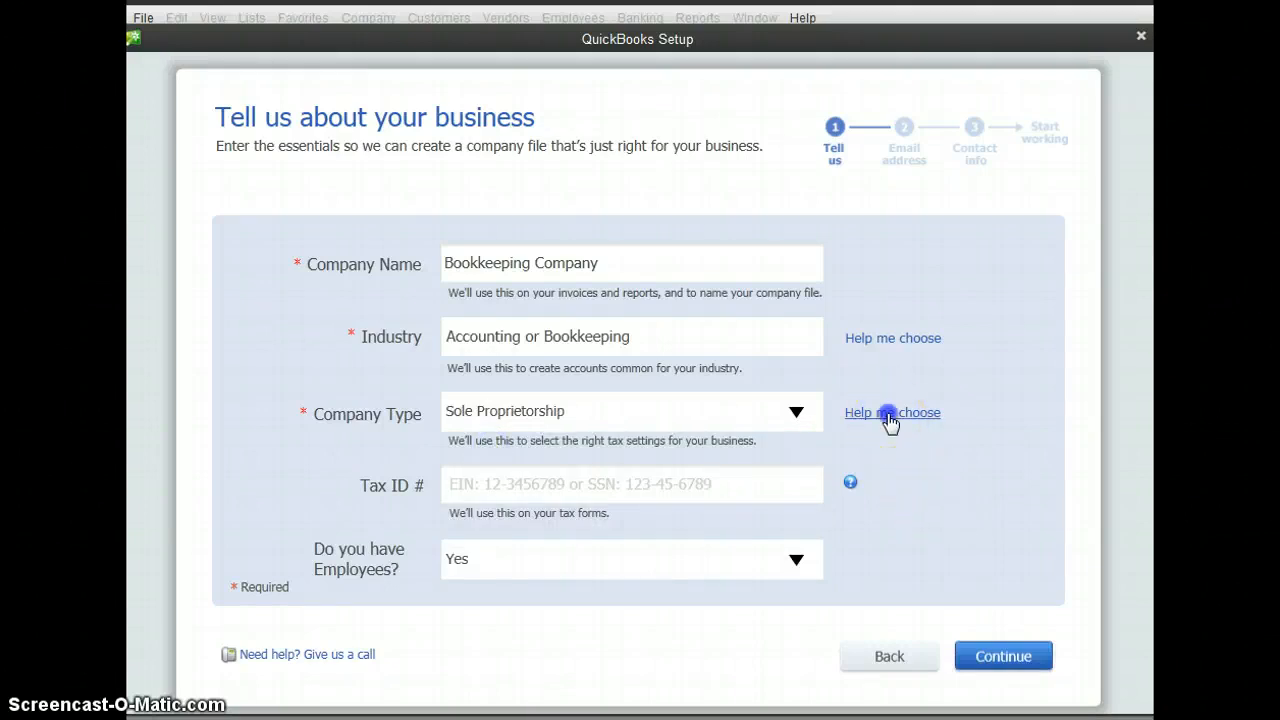
# - Review the company type guide and reconfirm Sole Proprietorship
pyautogui.click(892, 412)
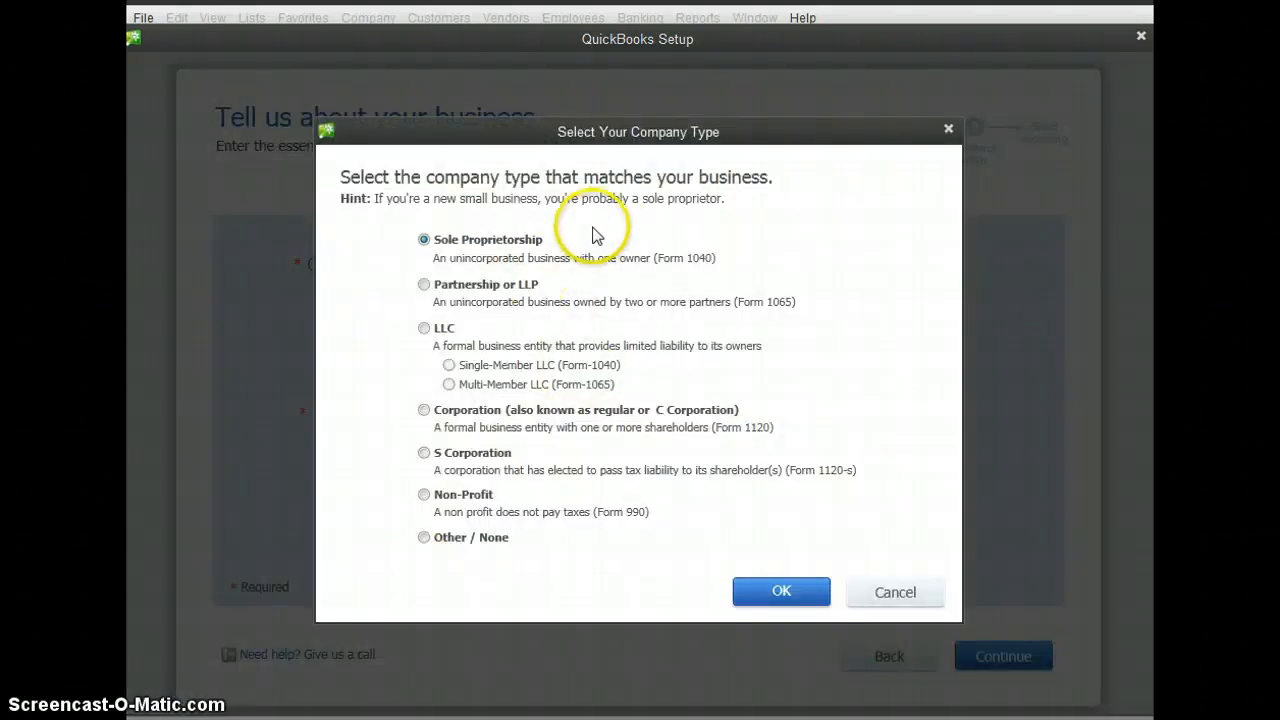
pyautogui.moveTo(556, 228)
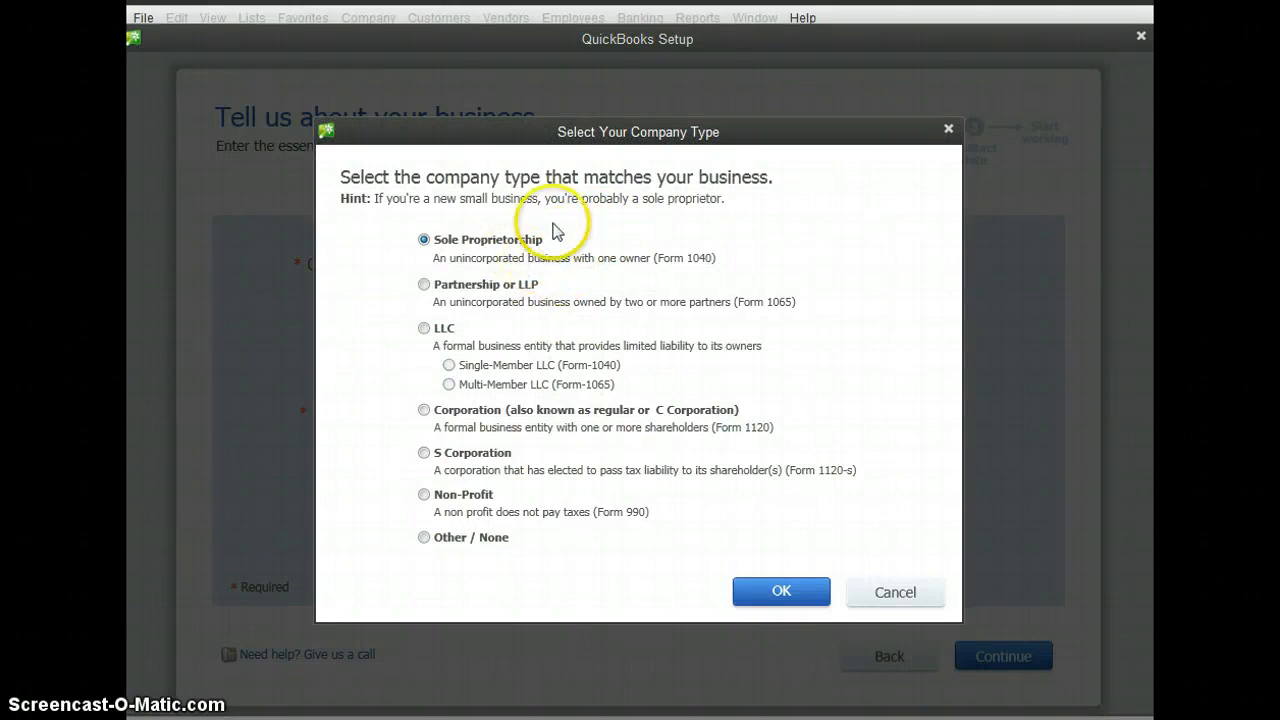
pyautogui.moveTo(504, 292)
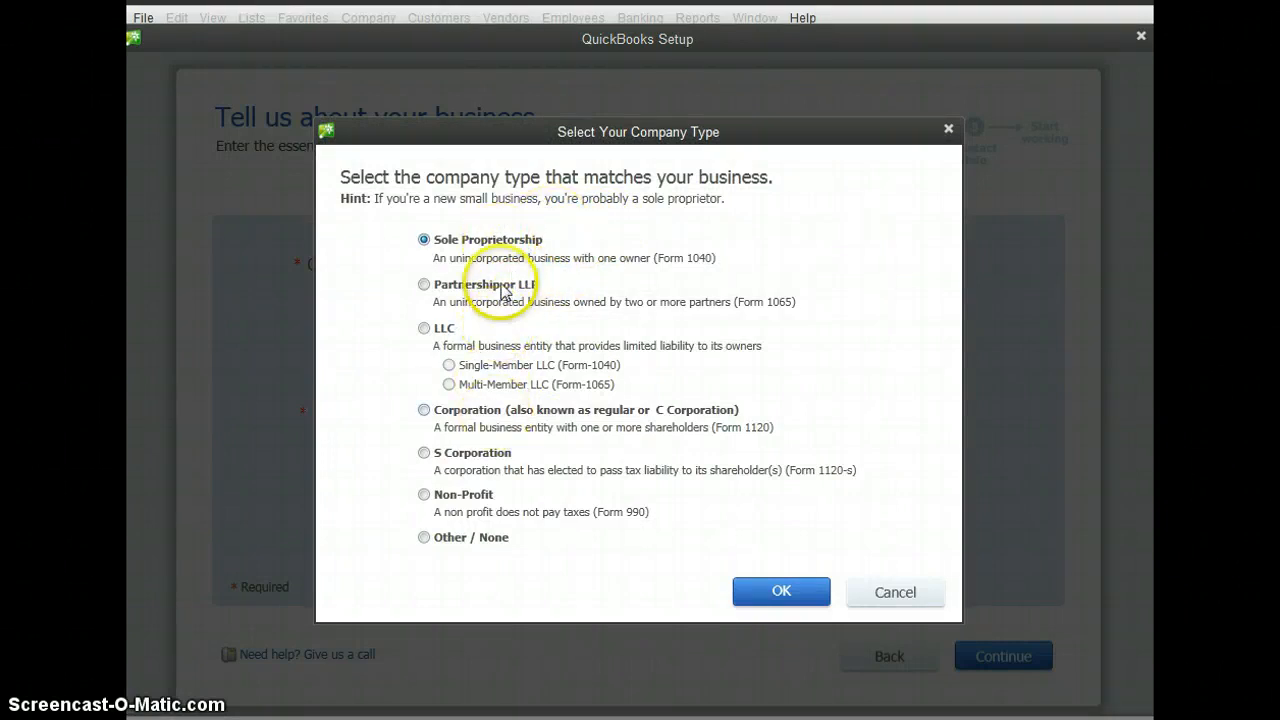
pyautogui.moveTo(680, 270)
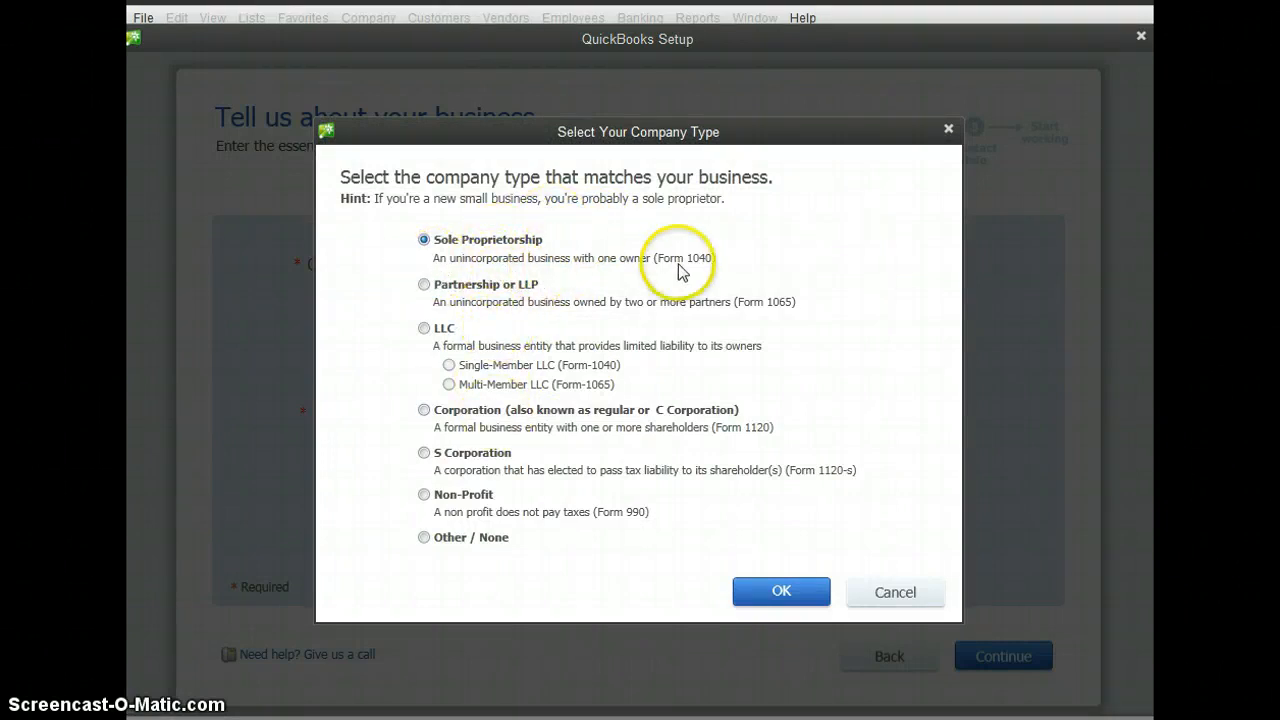
pyautogui.moveTo(500, 476)
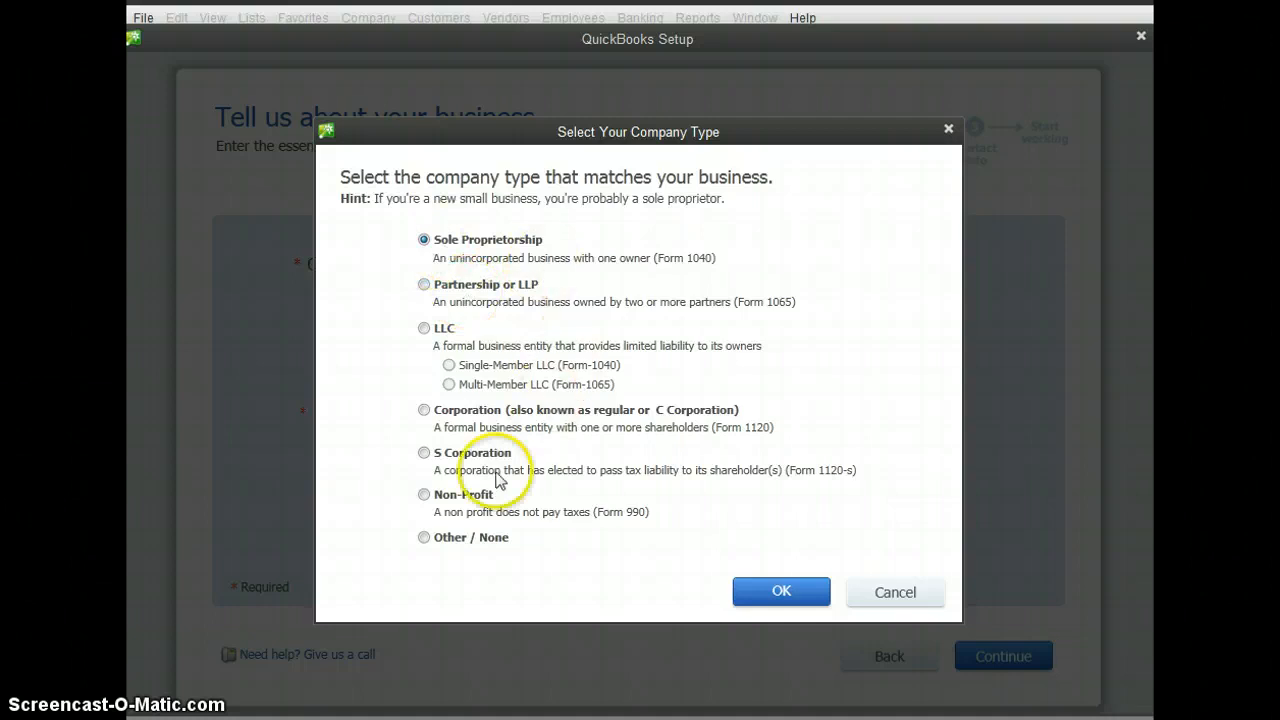
pyautogui.moveTo(518, 448)
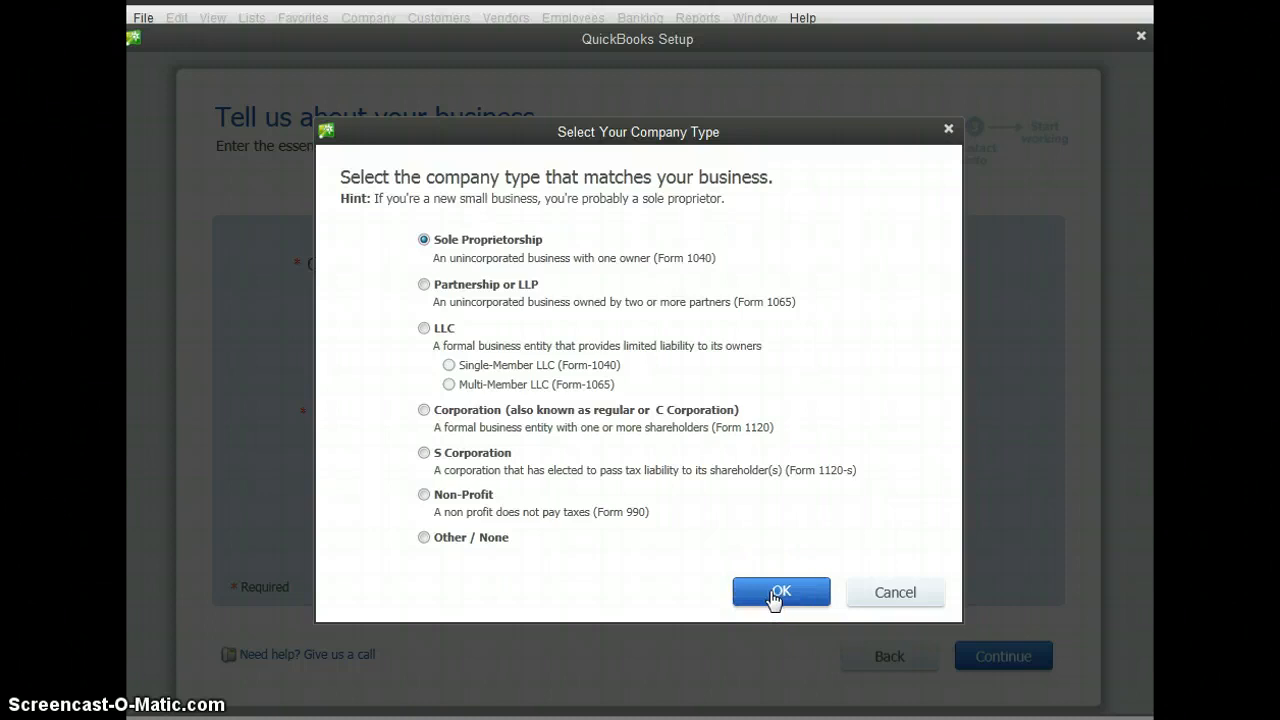
pyautogui.click(780, 592)
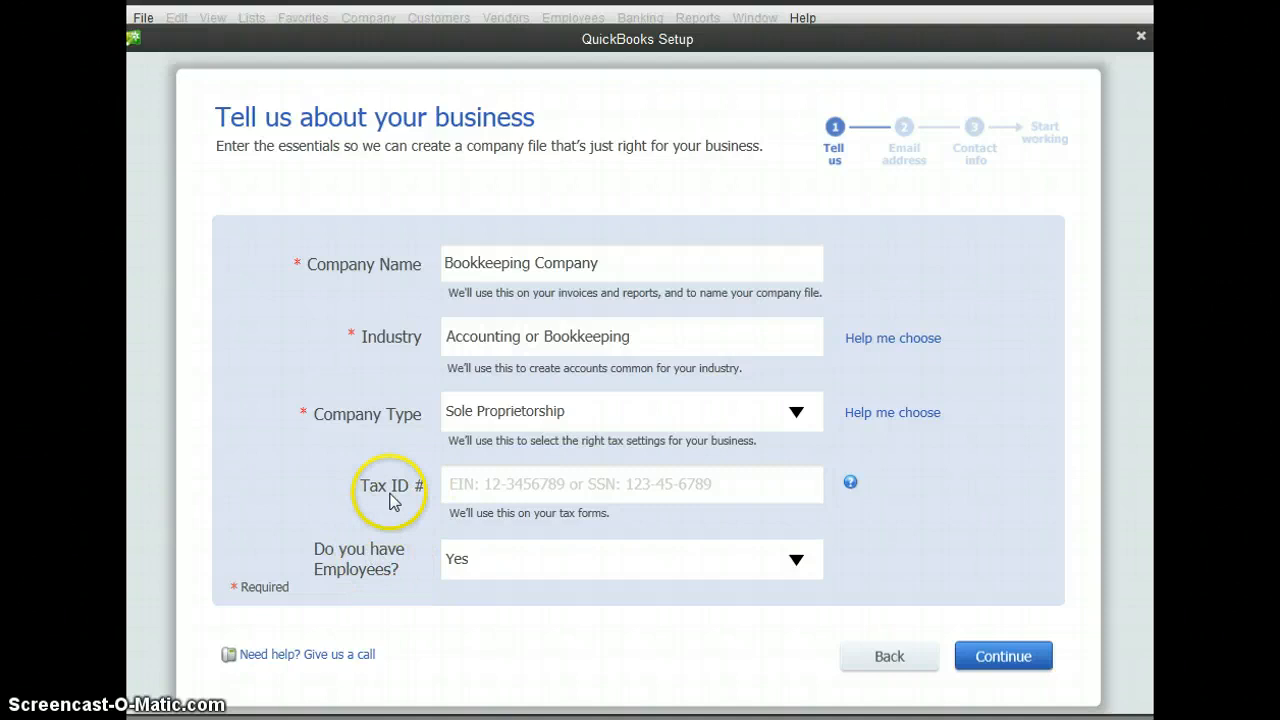
pyautogui.moveTo(376, 528)
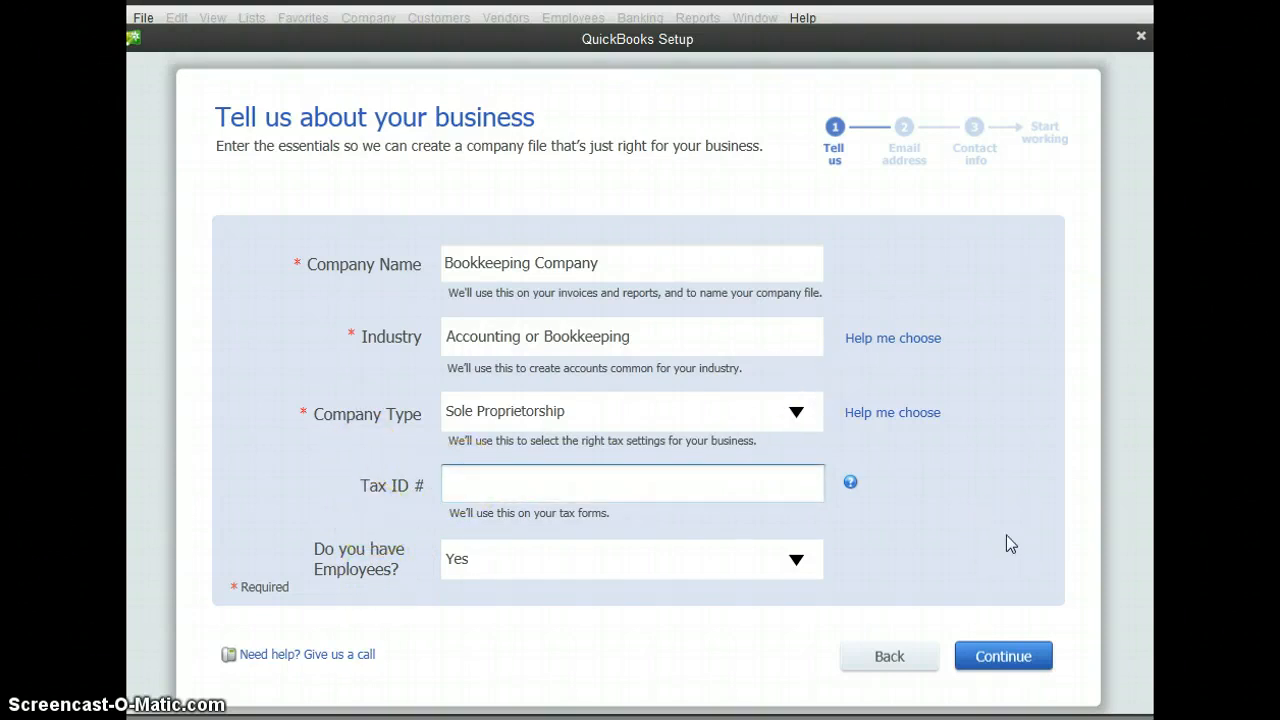
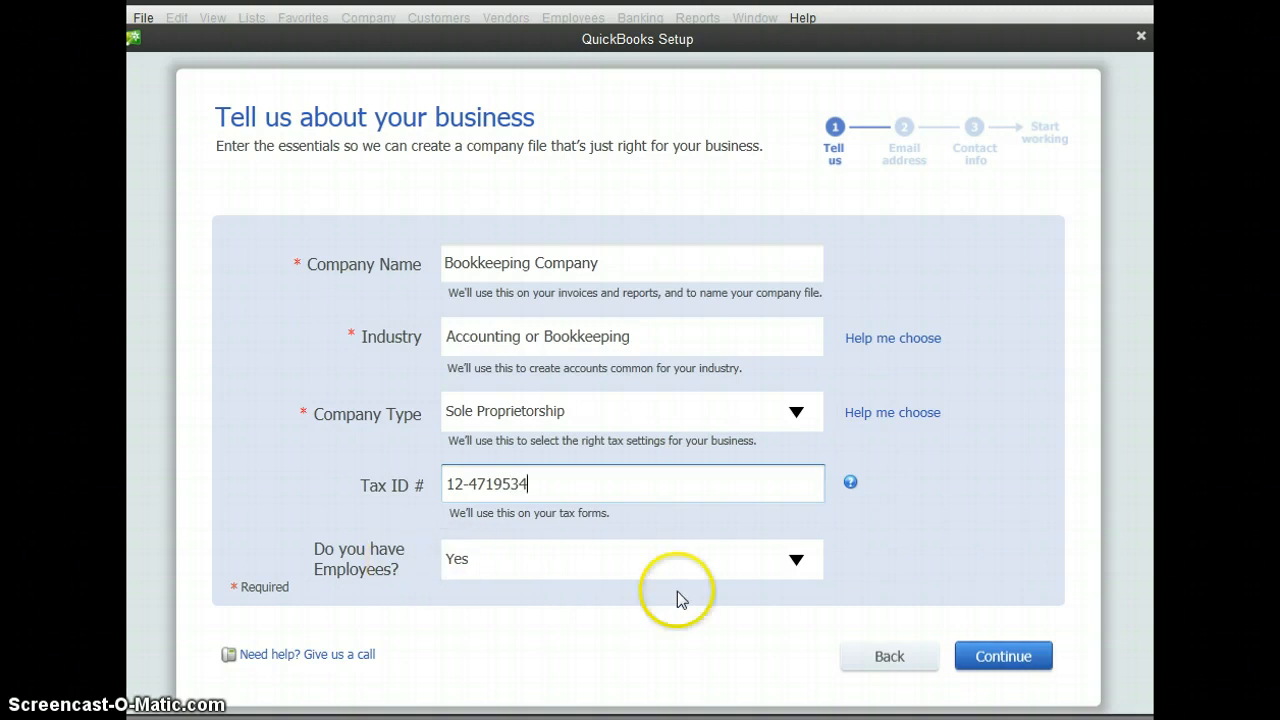
pyautogui.click(796, 560)
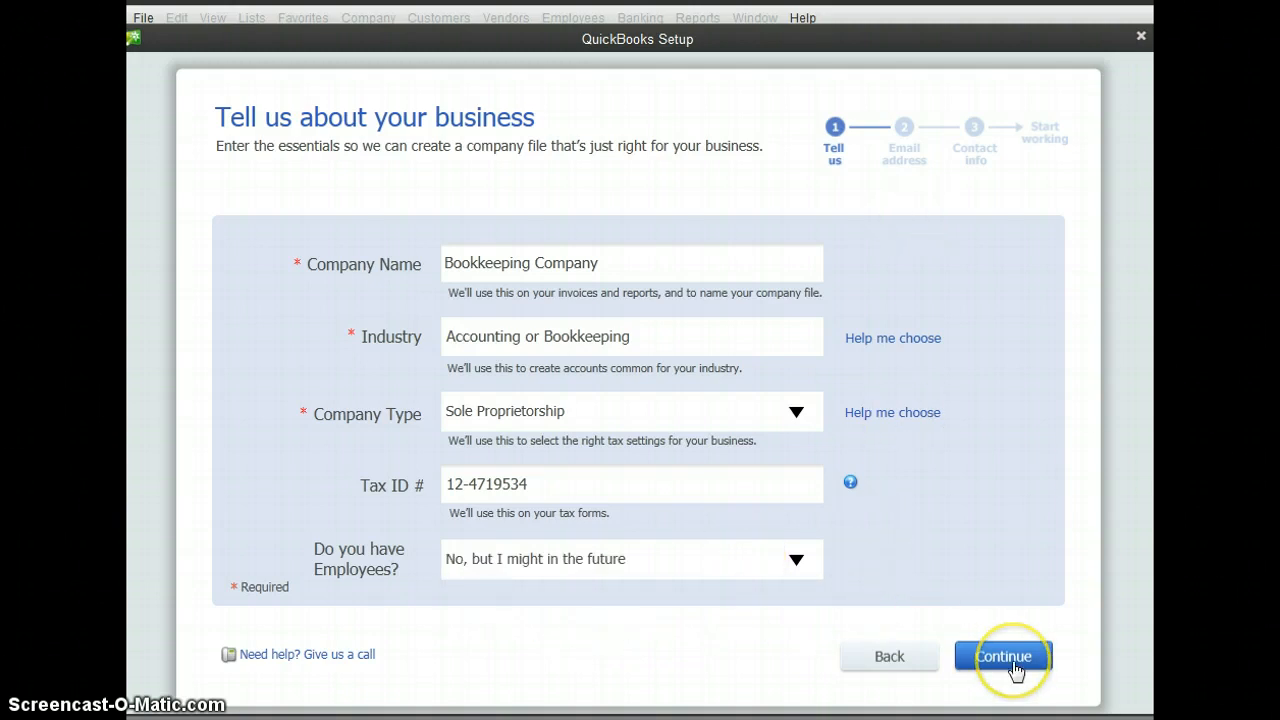
pyautogui.click(1002, 656)
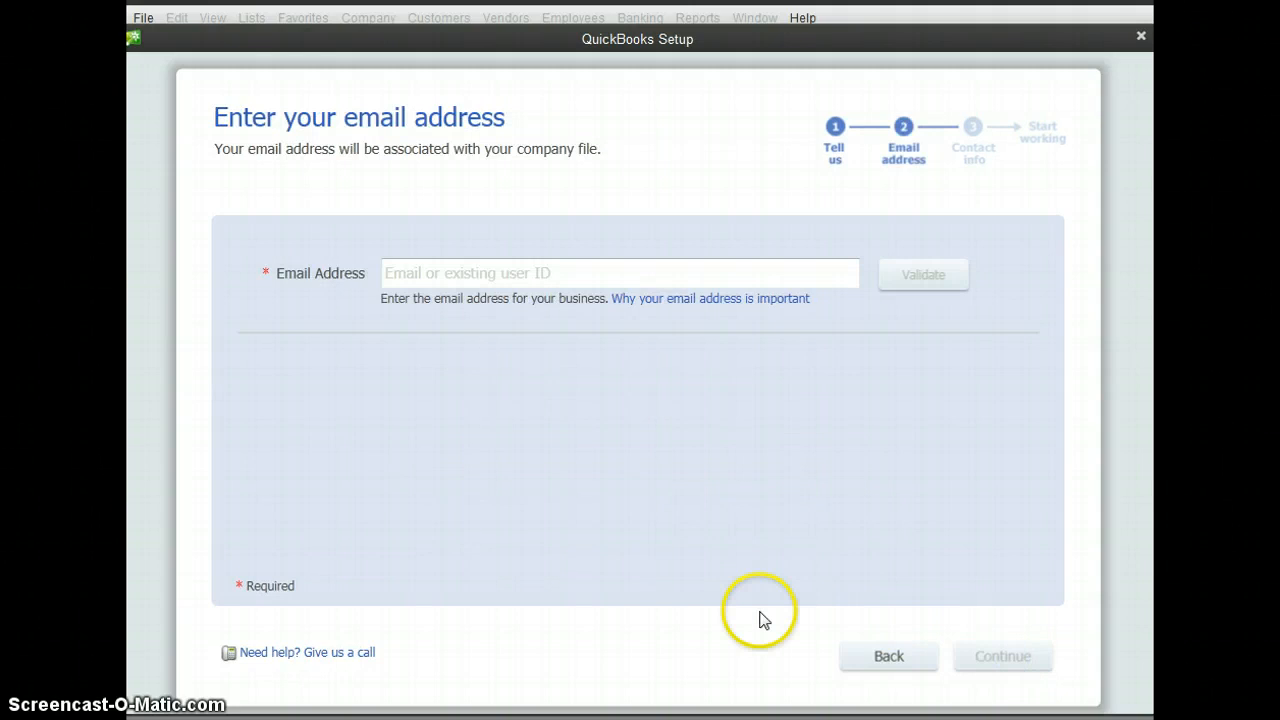
pyautogui.click(620, 272)
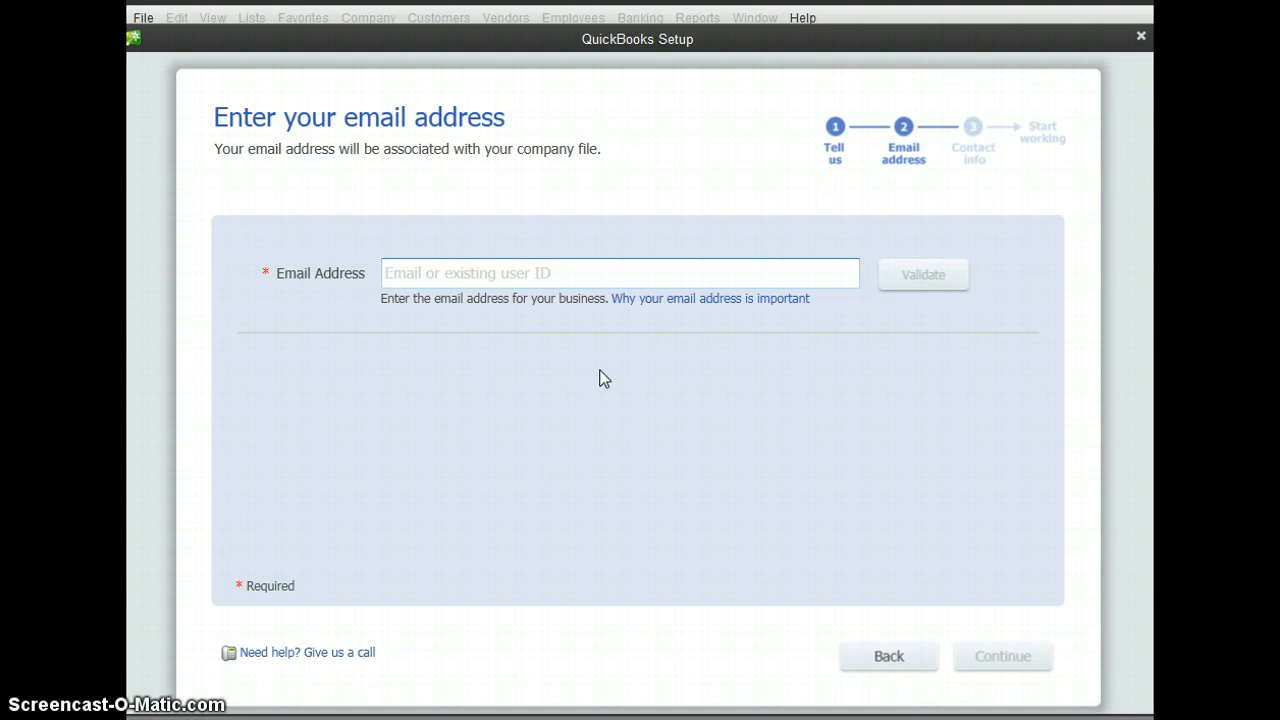
pyautogui.click(620, 272)
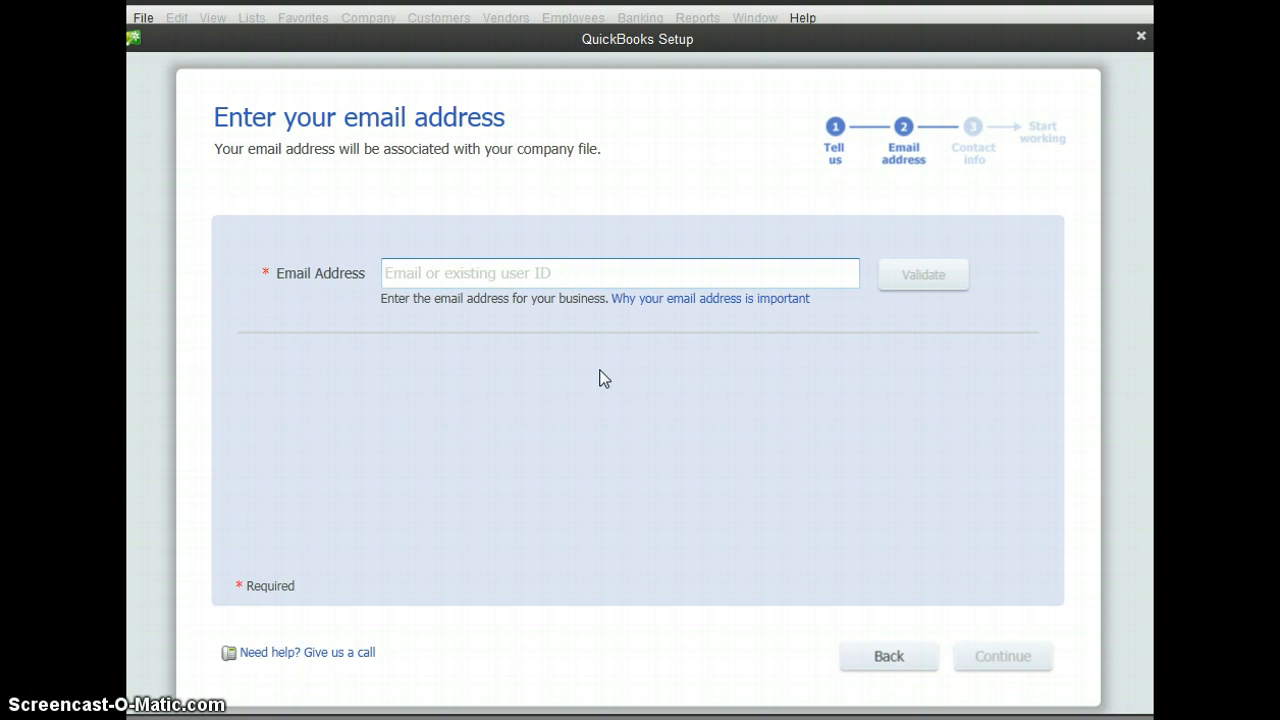
pyautogui.write('com')
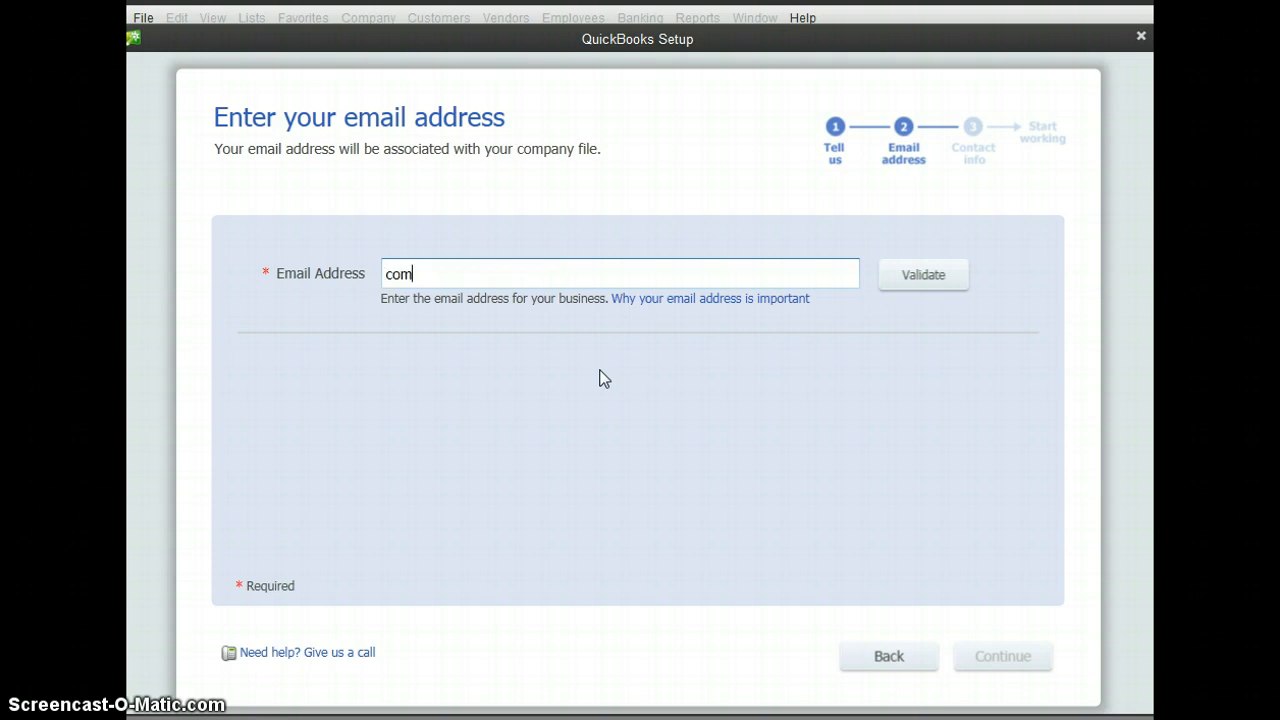
pyautogui.write('companyema')
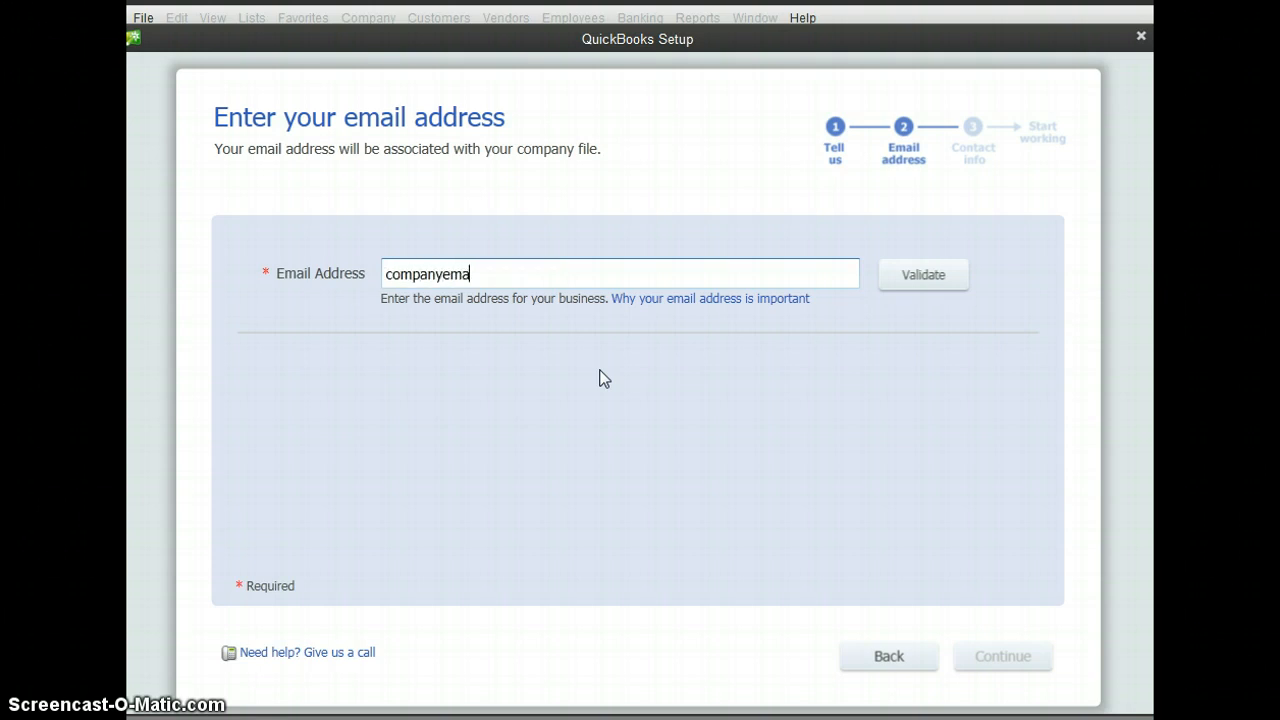
pyautogui.write('il@a')
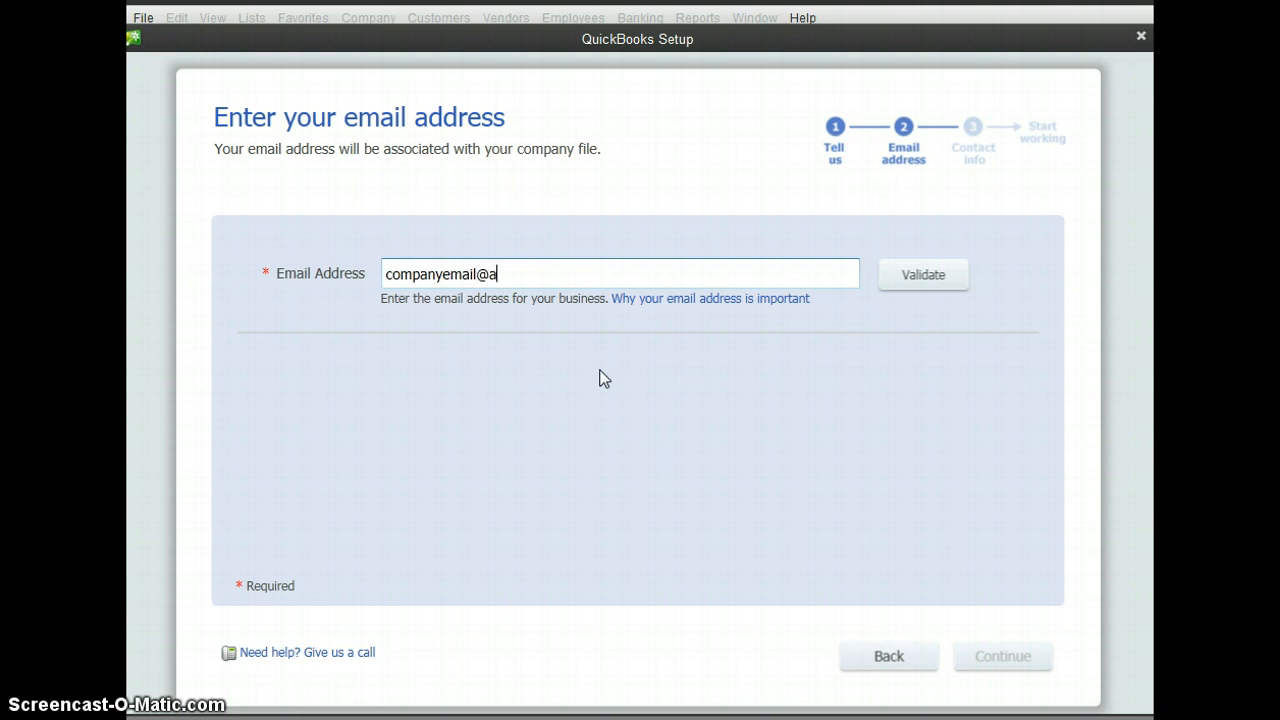
pyautogui.write('ddress.c')
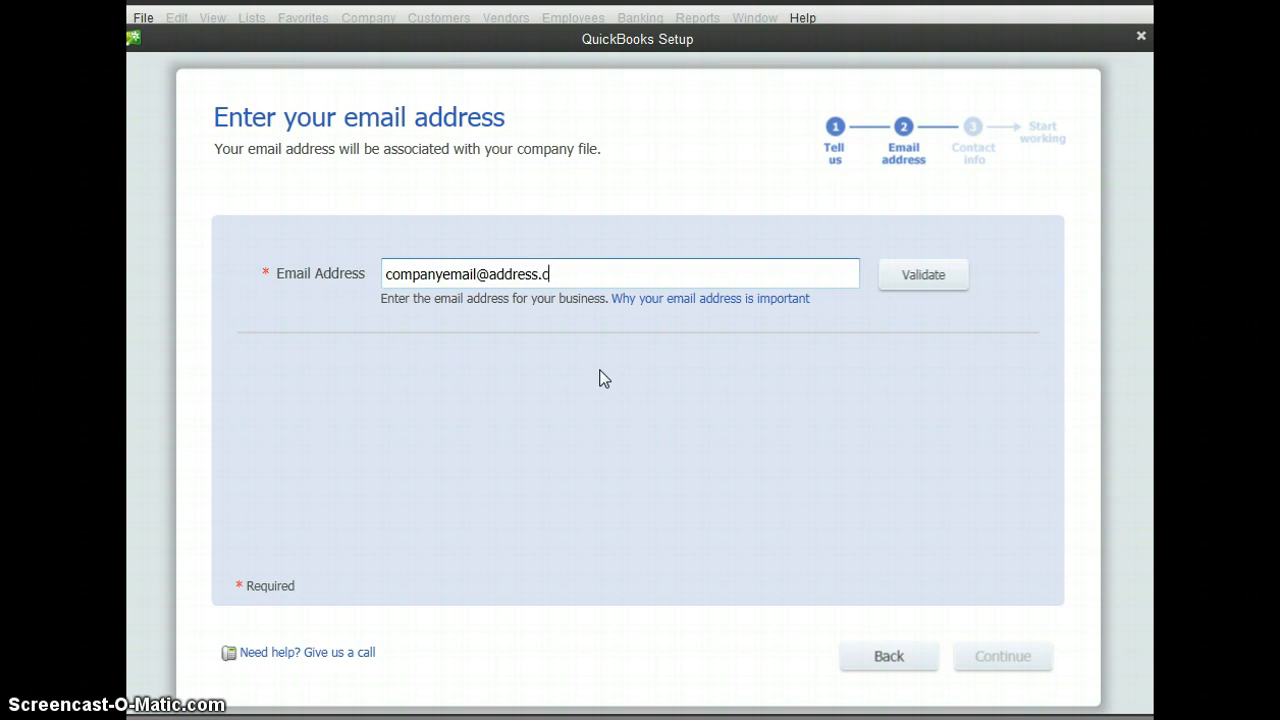
pyautogui.click(922, 274)
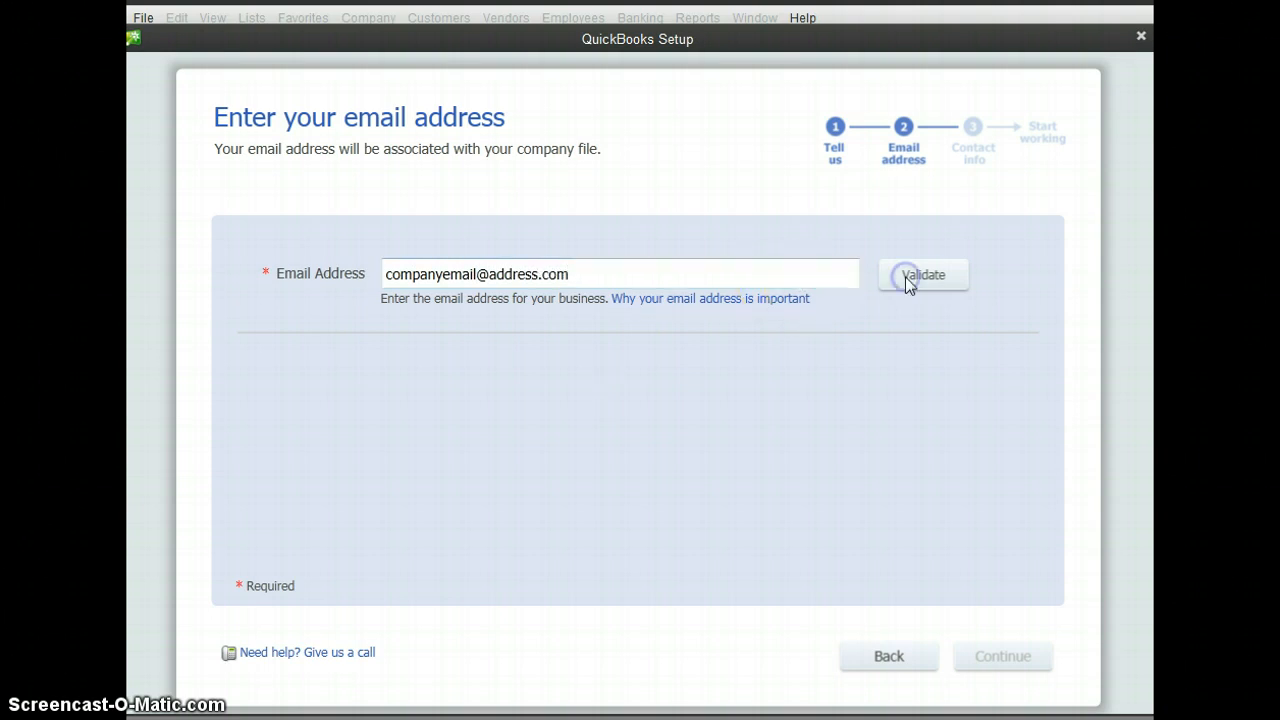
# - Enter and confirm the password, add the owner's first and last name, and continue
pyautogui.click(922, 274)
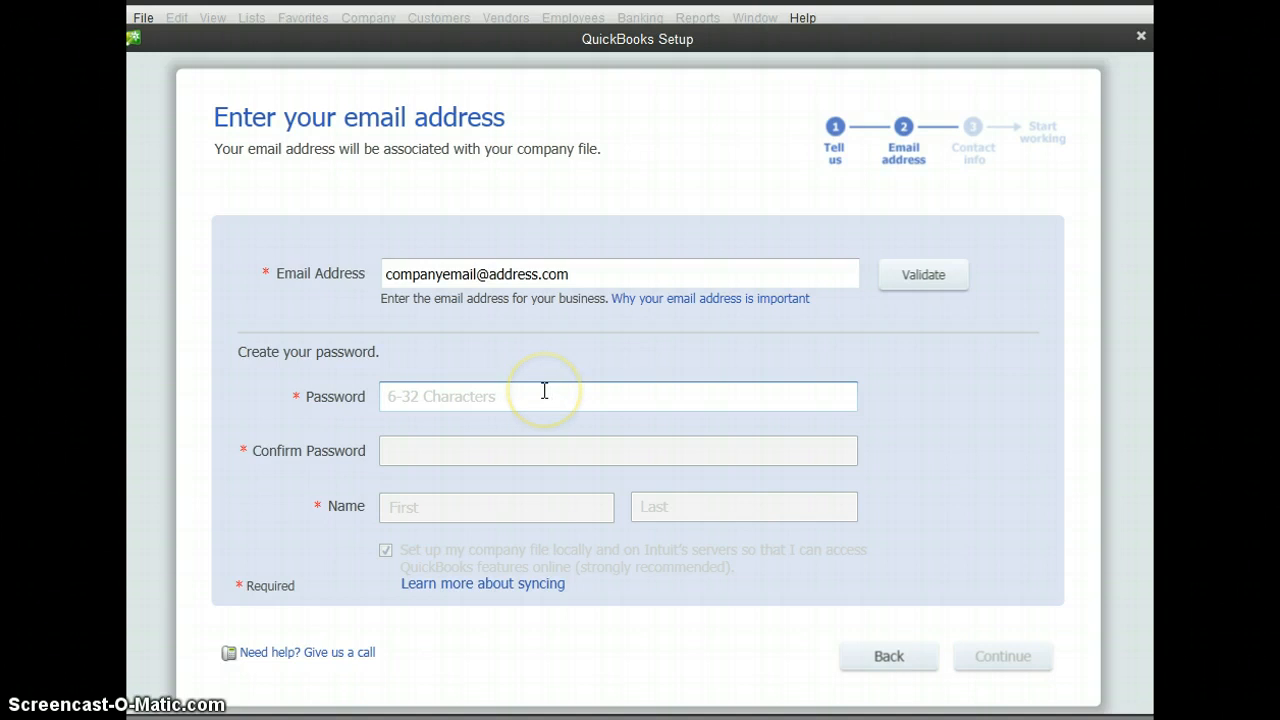
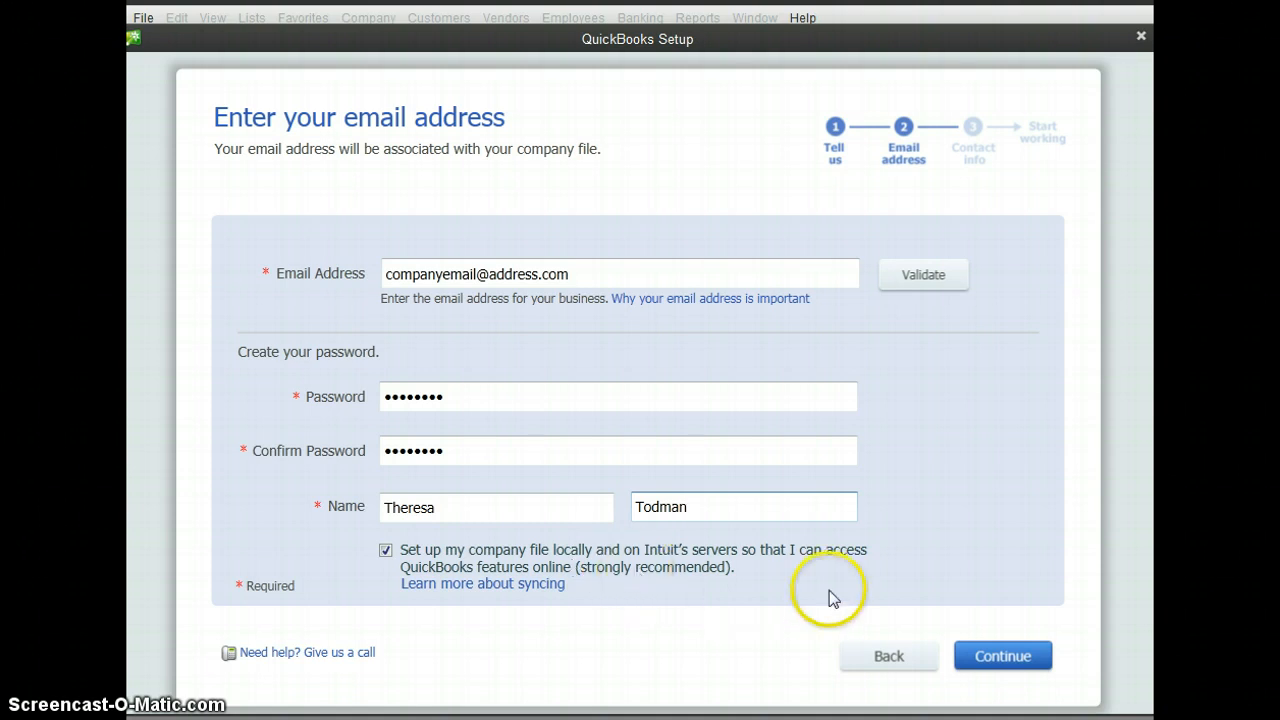
pyautogui.moveTo(700, 570)
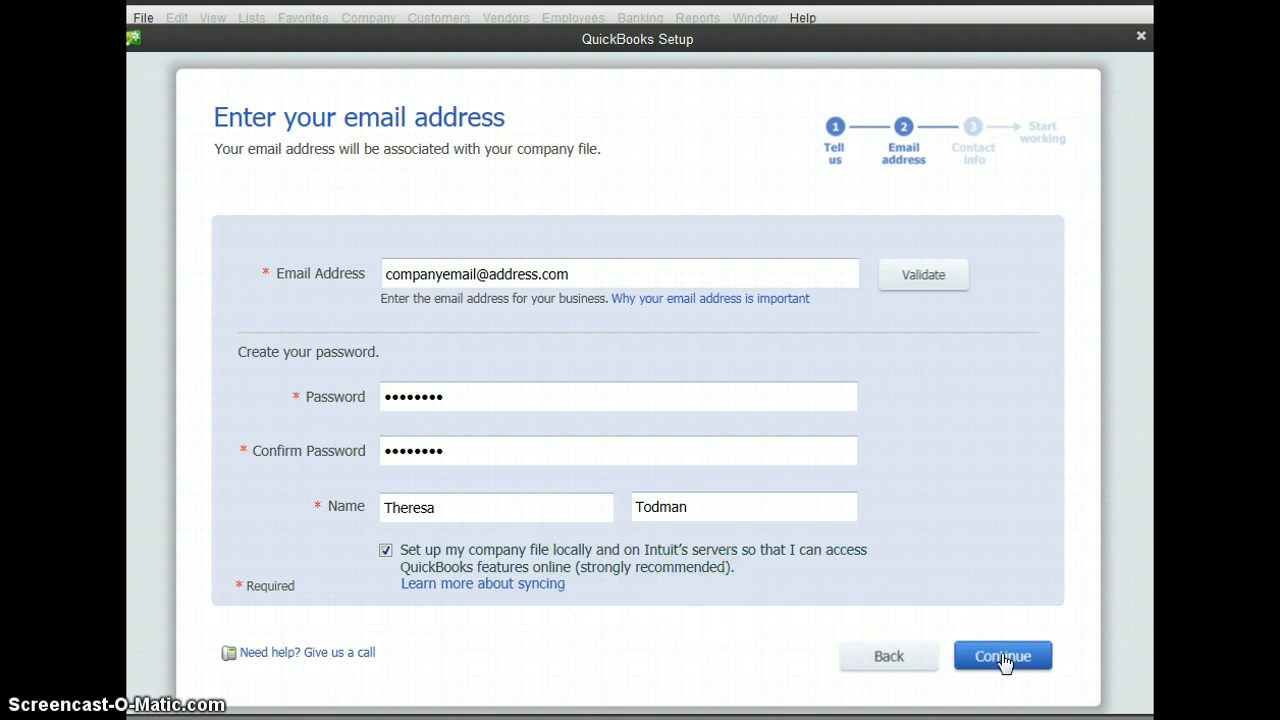
pyautogui.click(1002, 656)
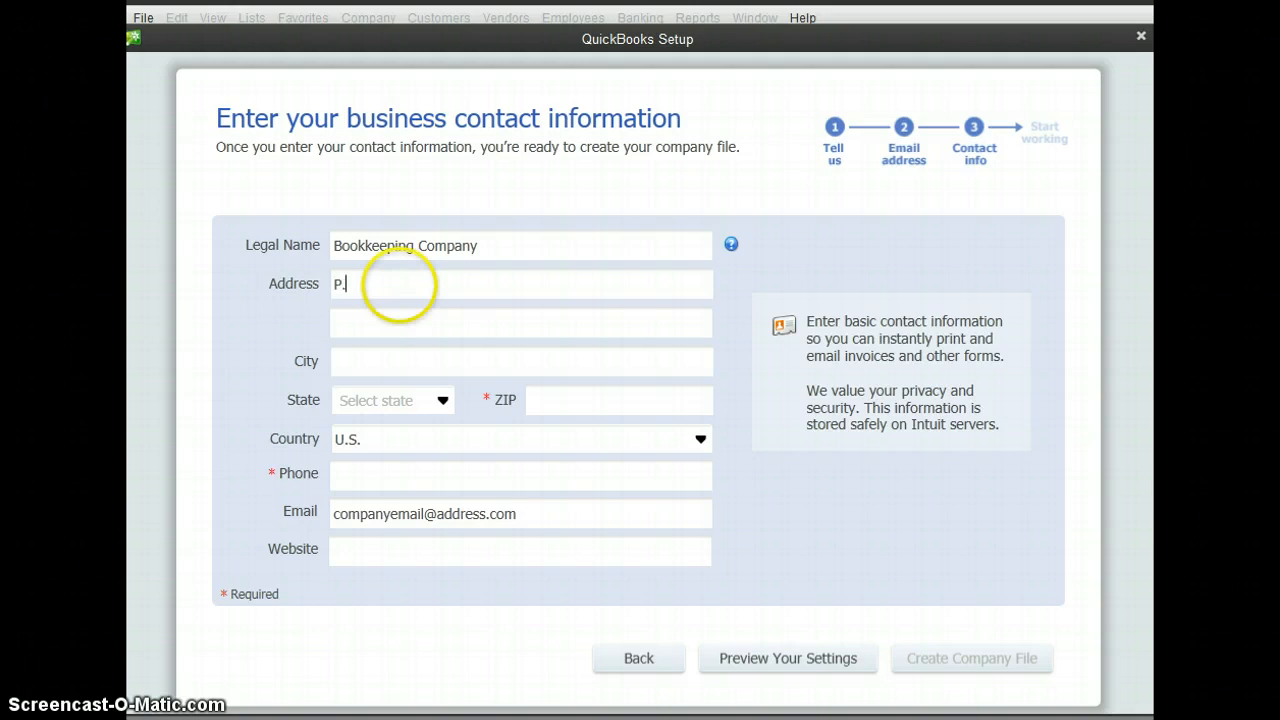
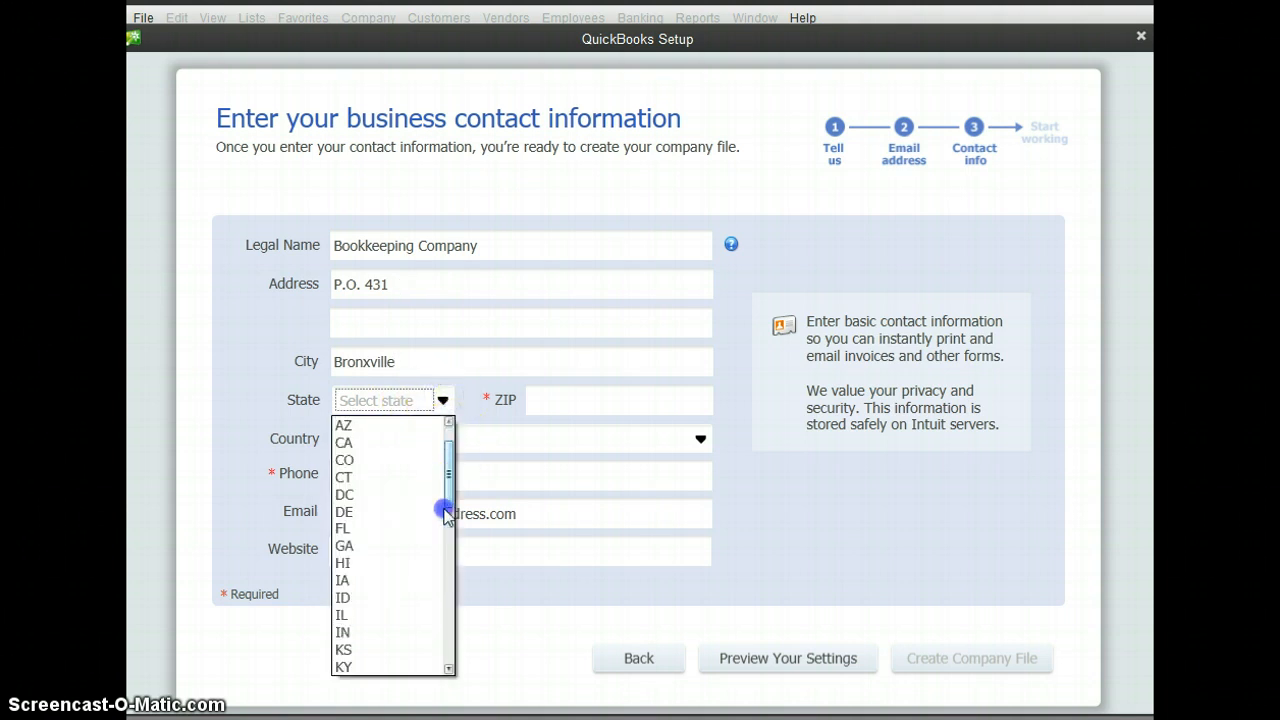
# - Fill in the business address with city Bronxville and state NY
pyautogui.scroll(-3)
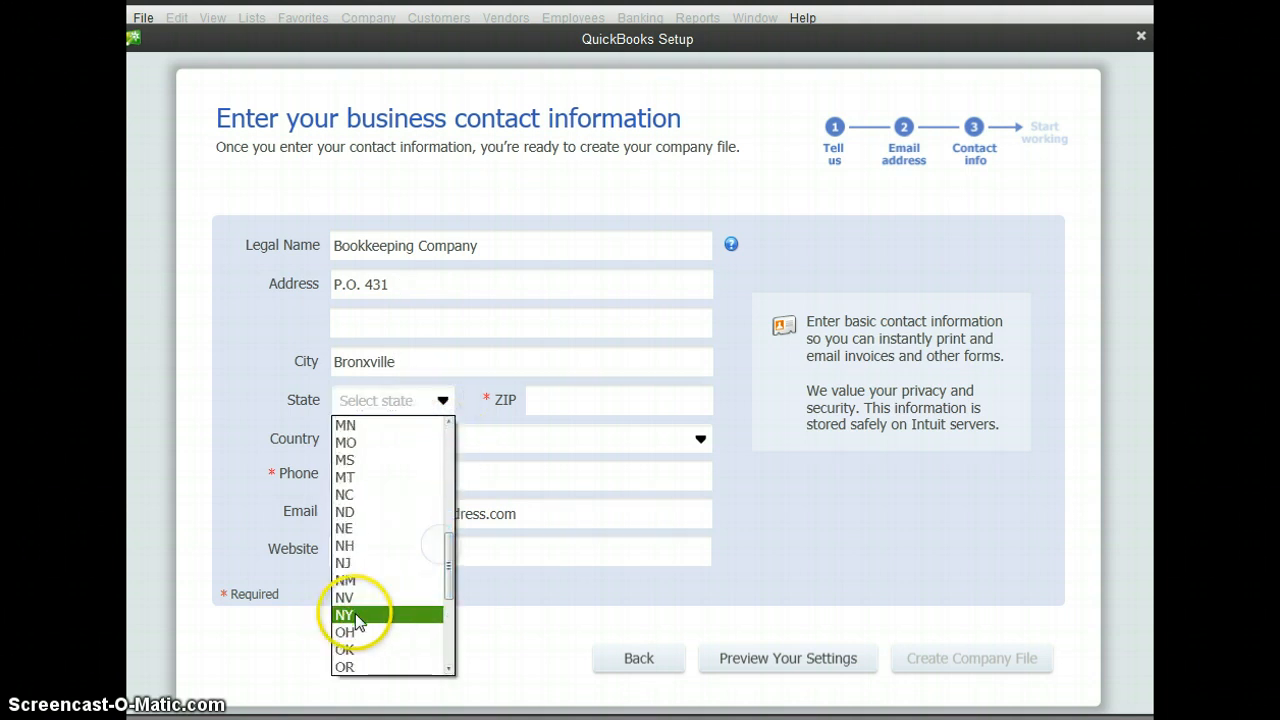
pyautogui.click(344, 614)
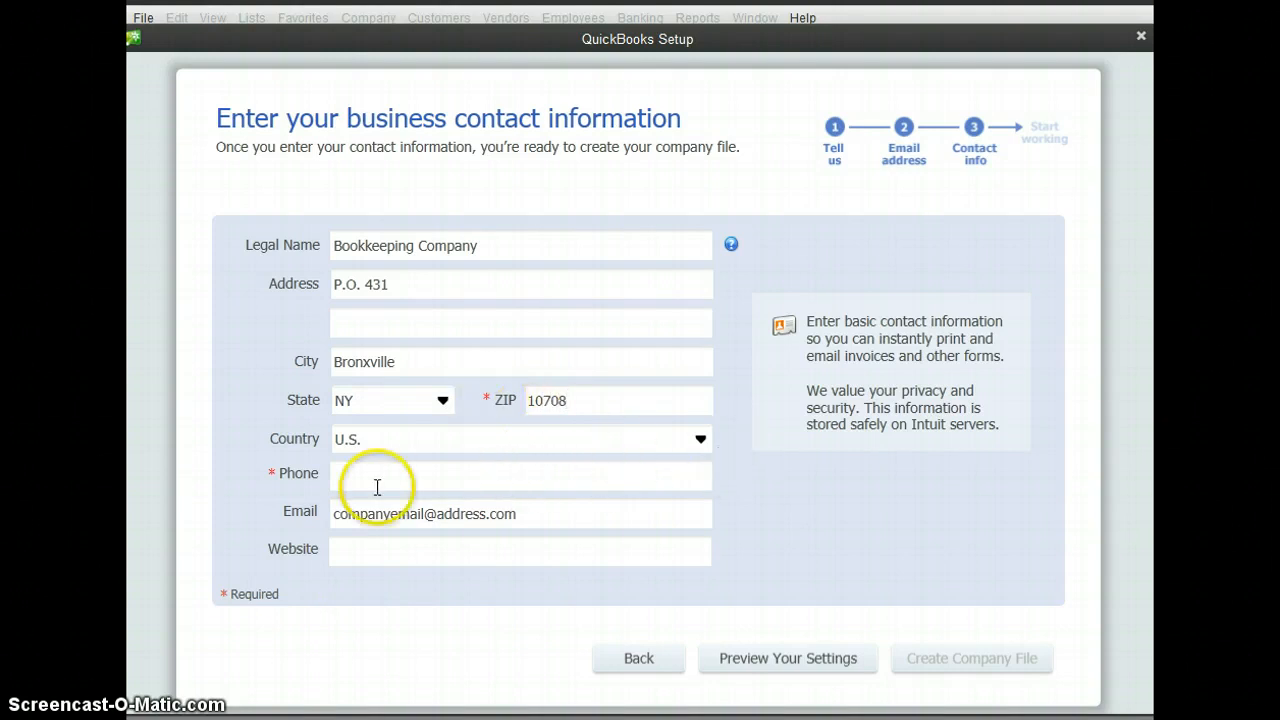
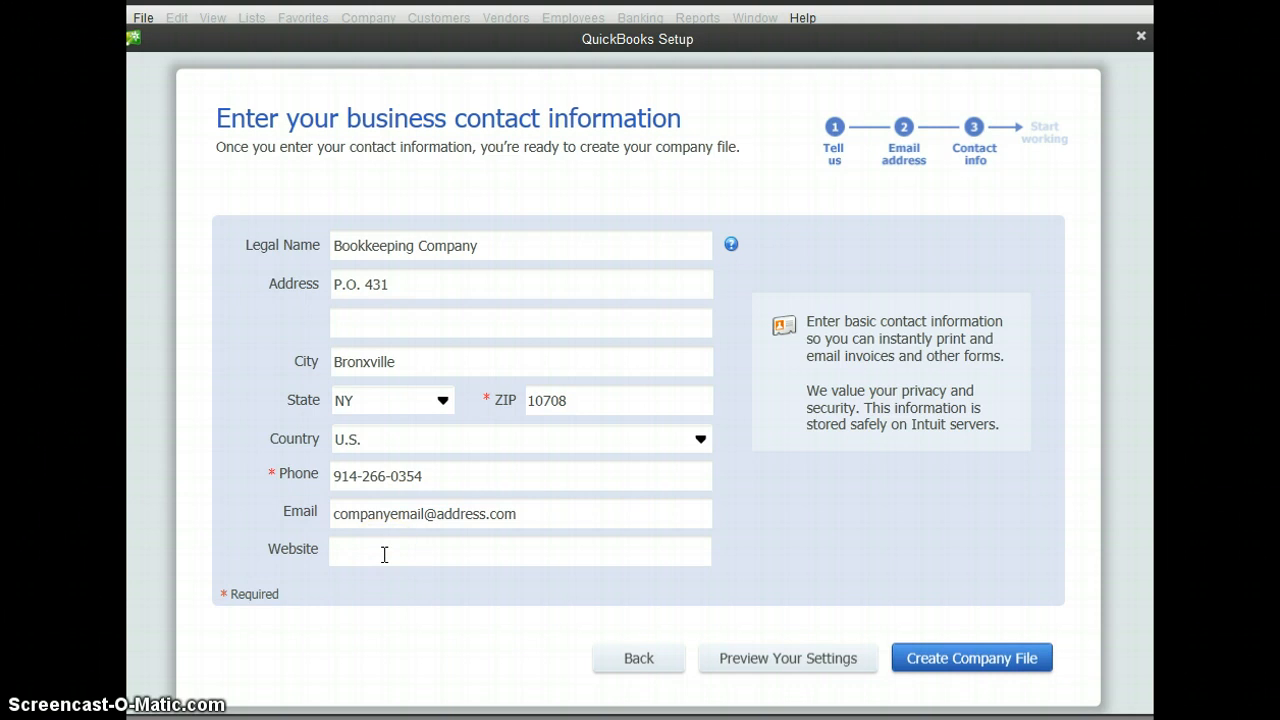
pyautogui.click(400, 552)
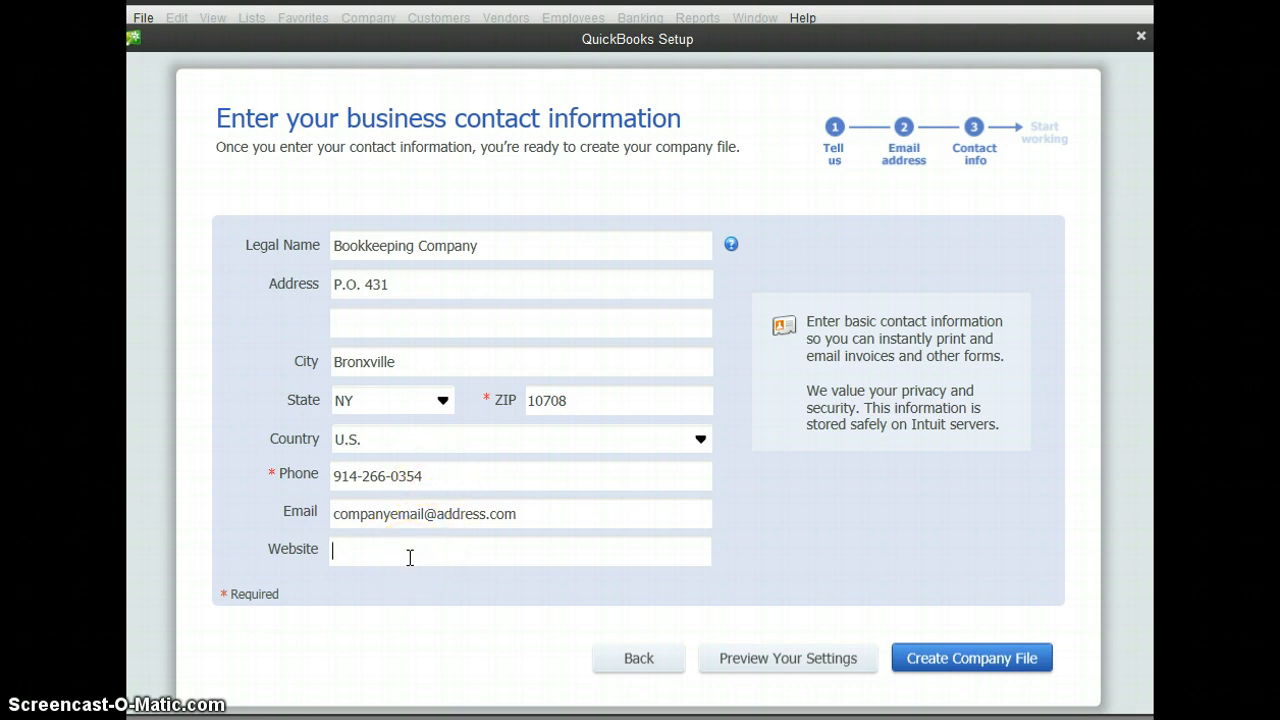
pyautogui.write('www.')
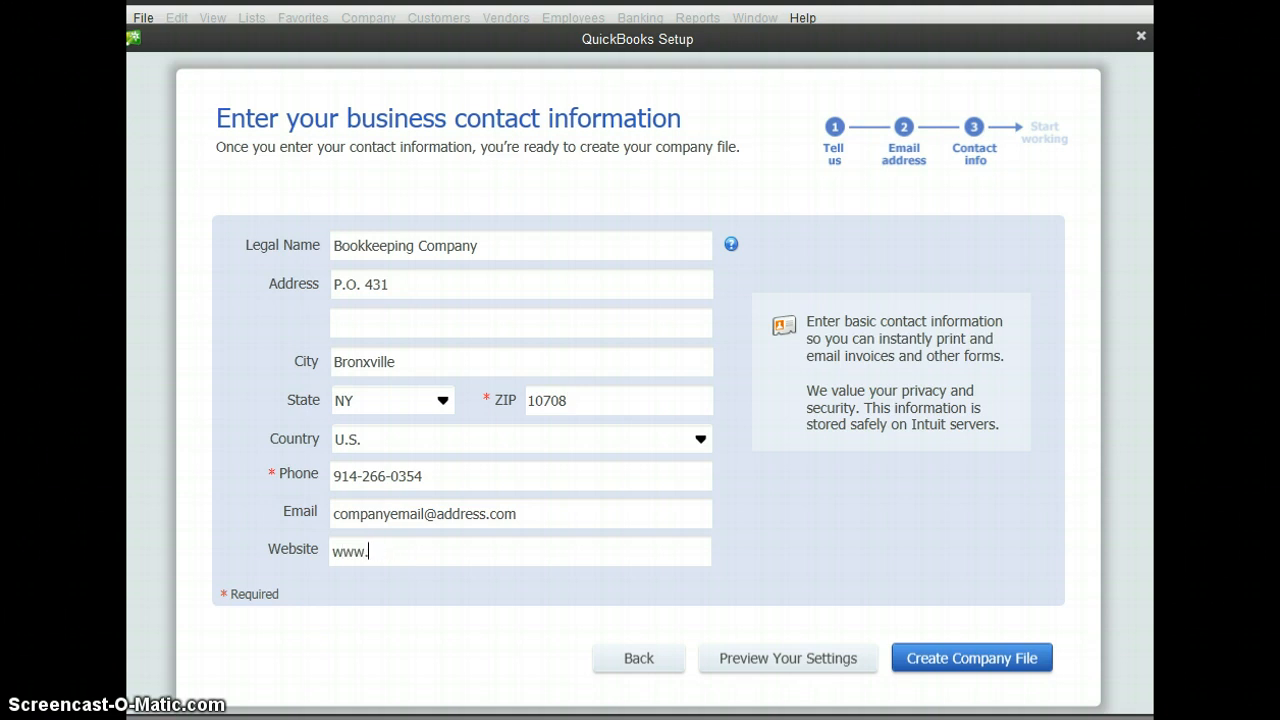
pyautogui.write('bmfms.com')
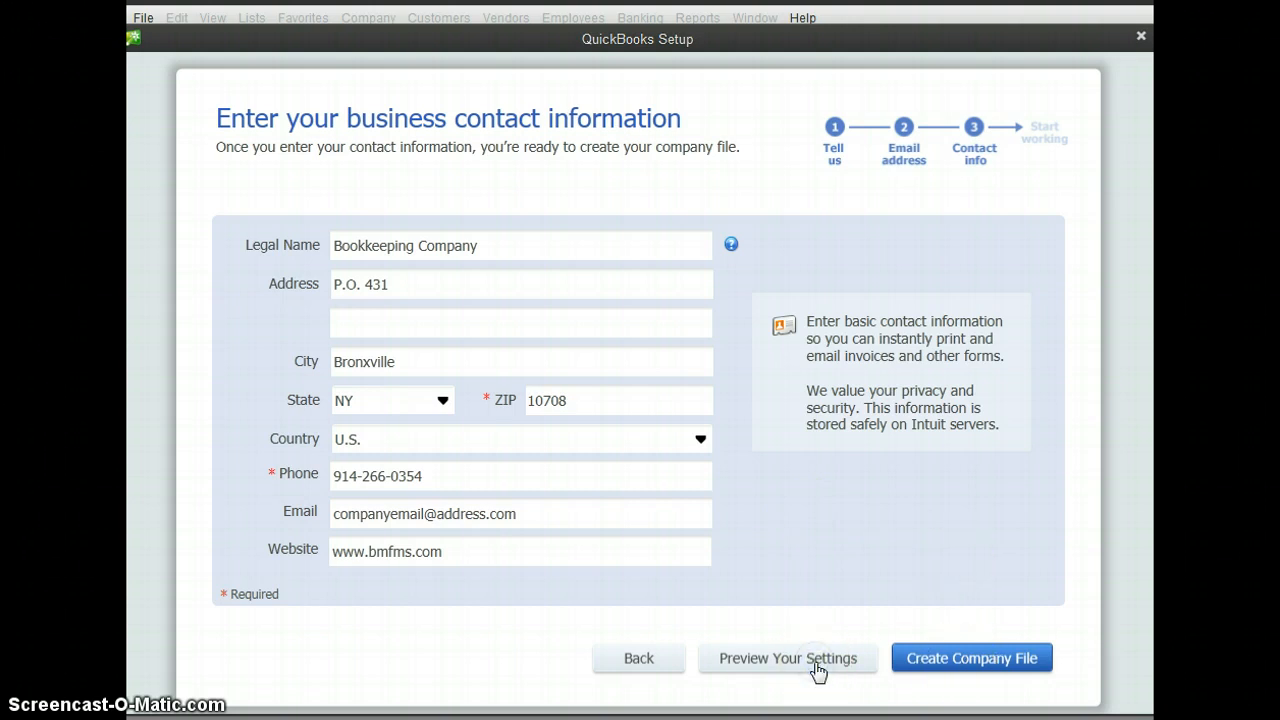
# - Preview the settings, read the Estimates, Managing Bills and Time Tracking descriptions, then view the Chart of Accounts
pyautogui.click(788, 658)
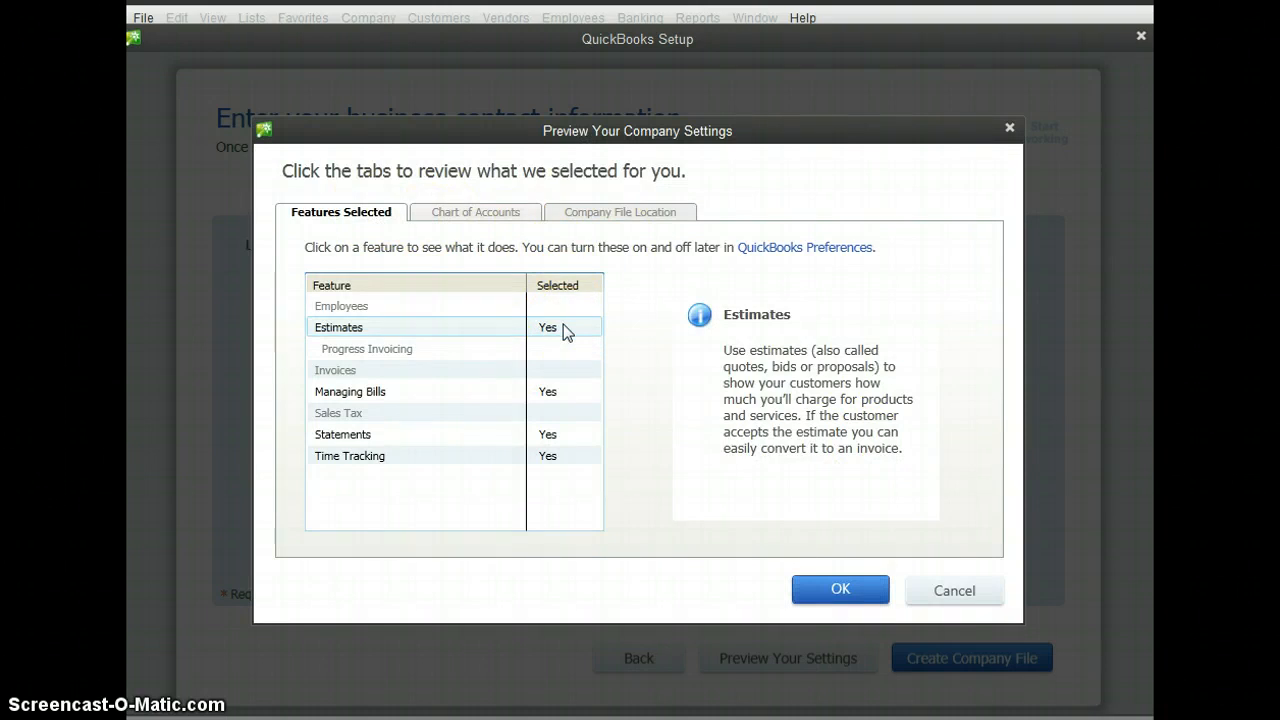
pyautogui.click(360, 328)
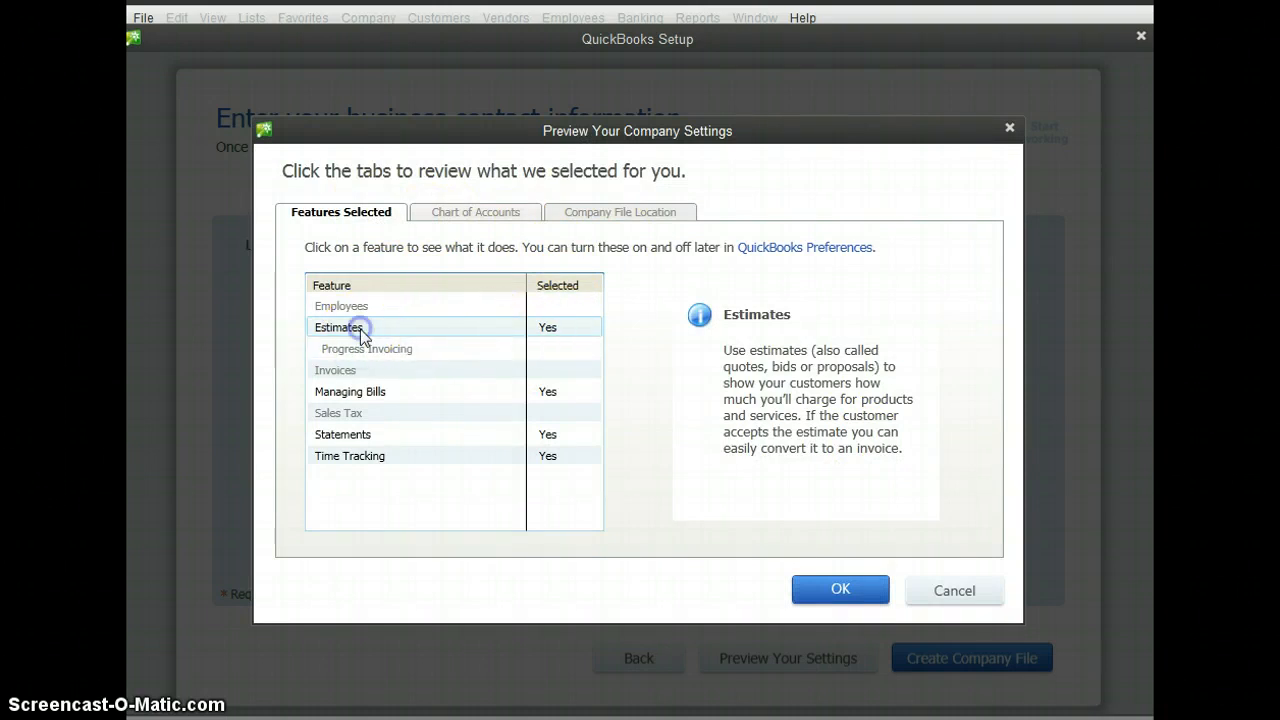
pyautogui.click(350, 390)
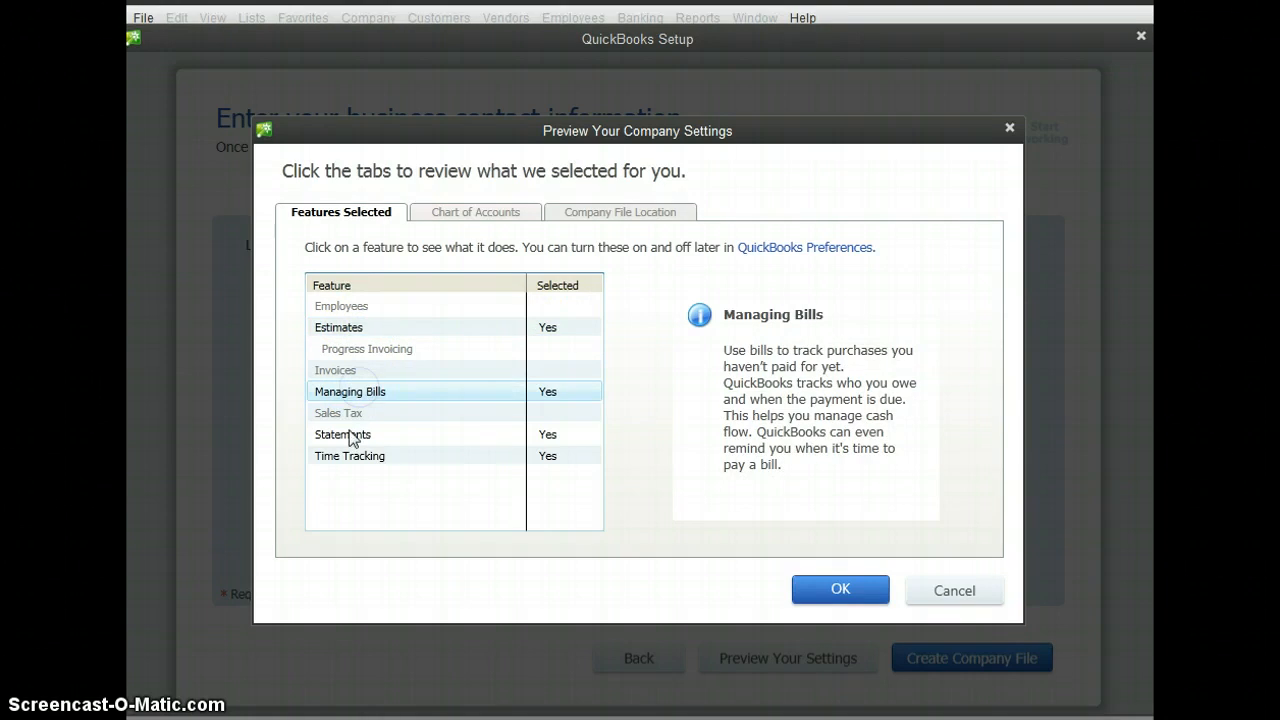
pyautogui.click(348, 456)
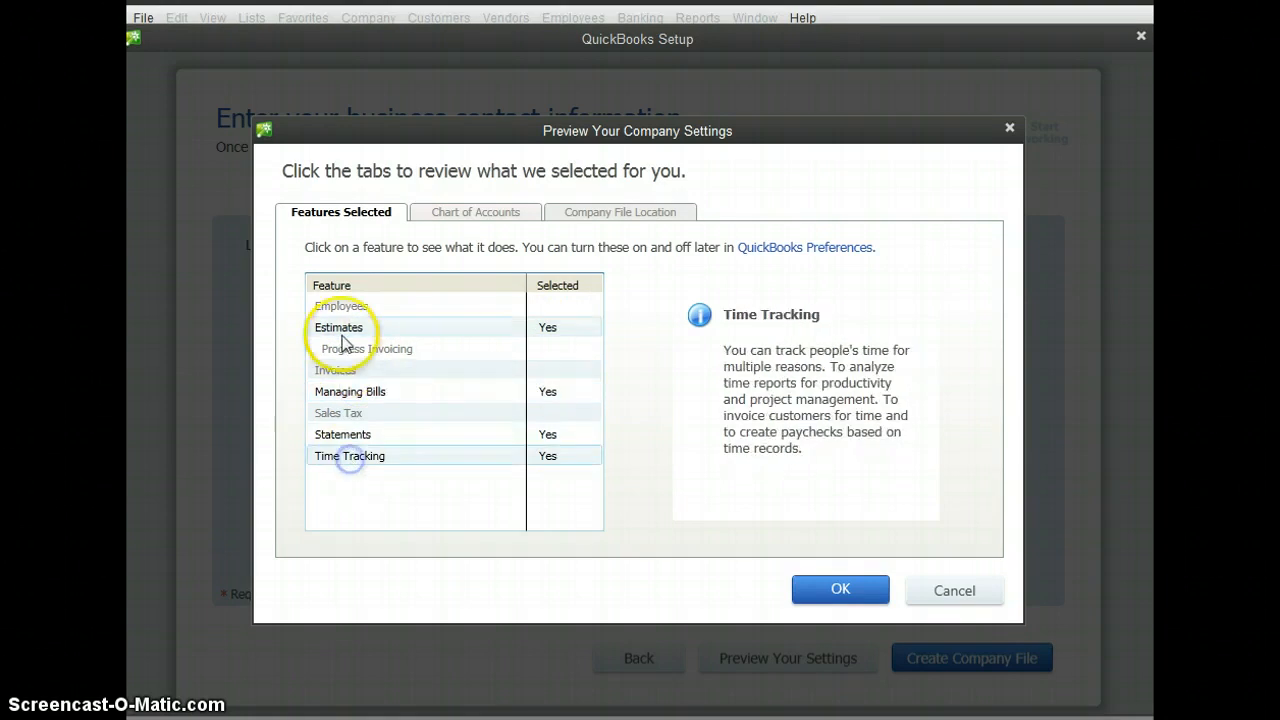
pyautogui.moveTo(790, 400)
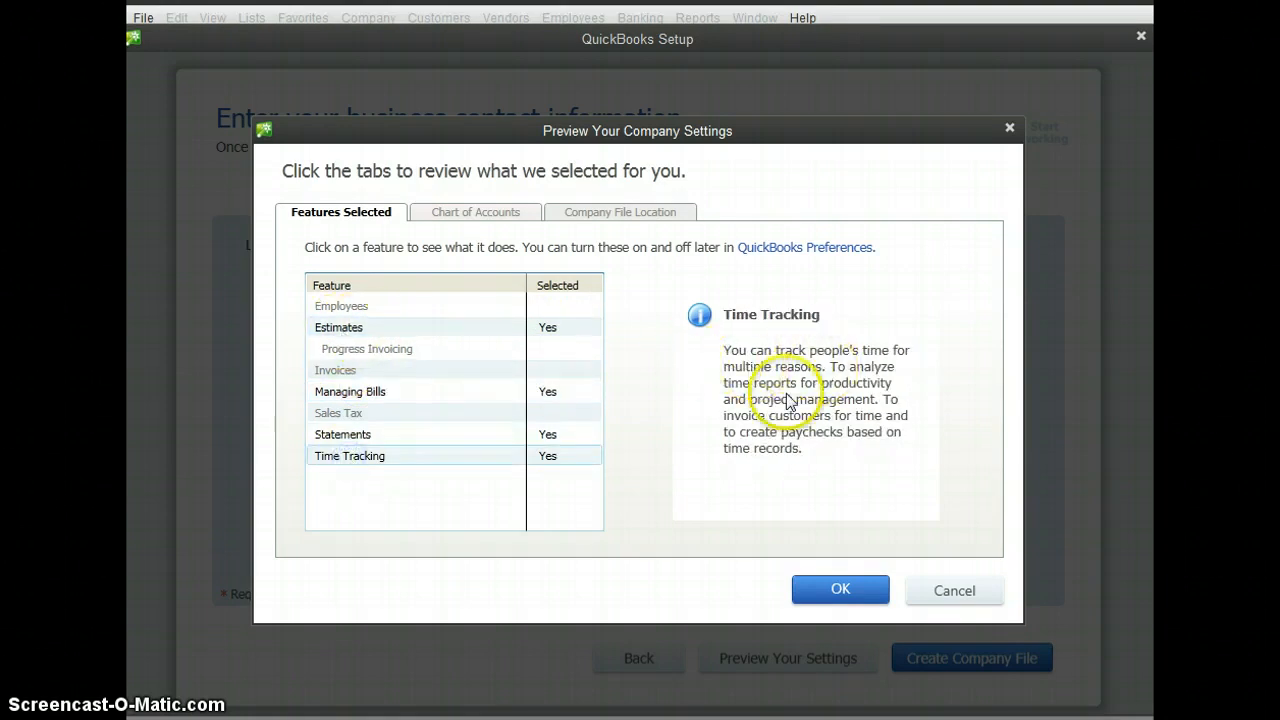
pyautogui.click(338, 328)
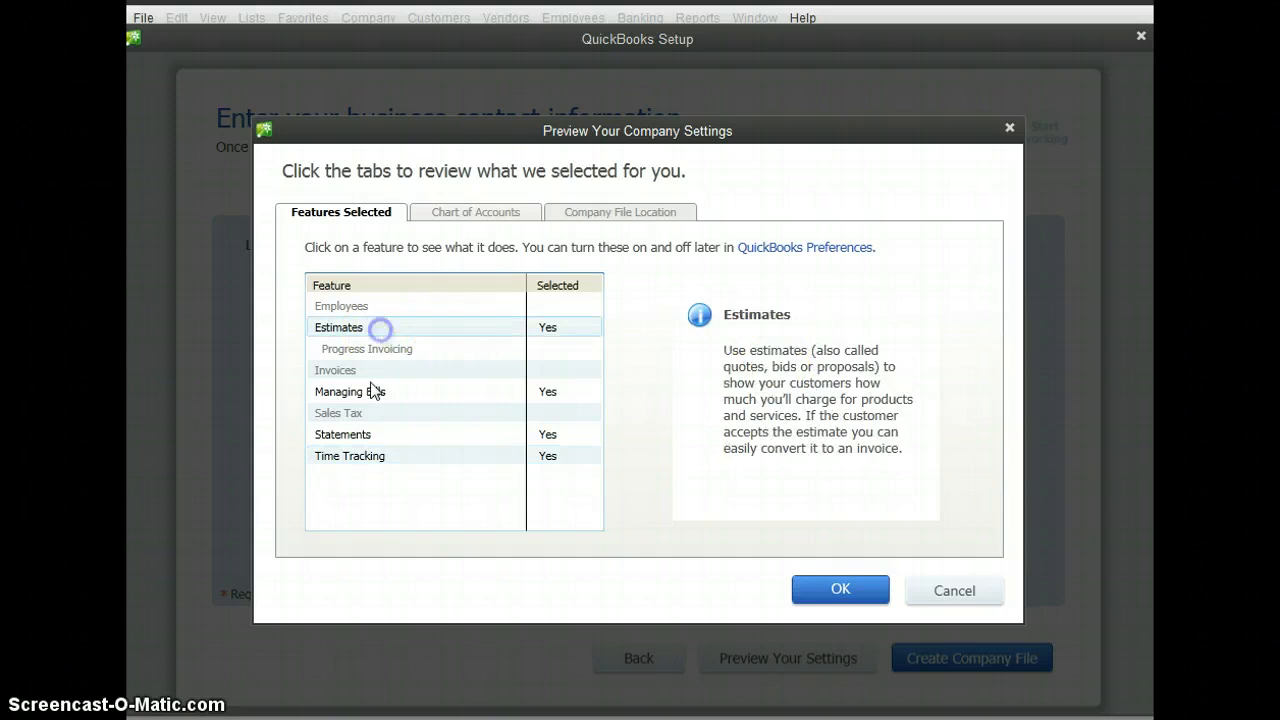
pyautogui.click(348, 456)
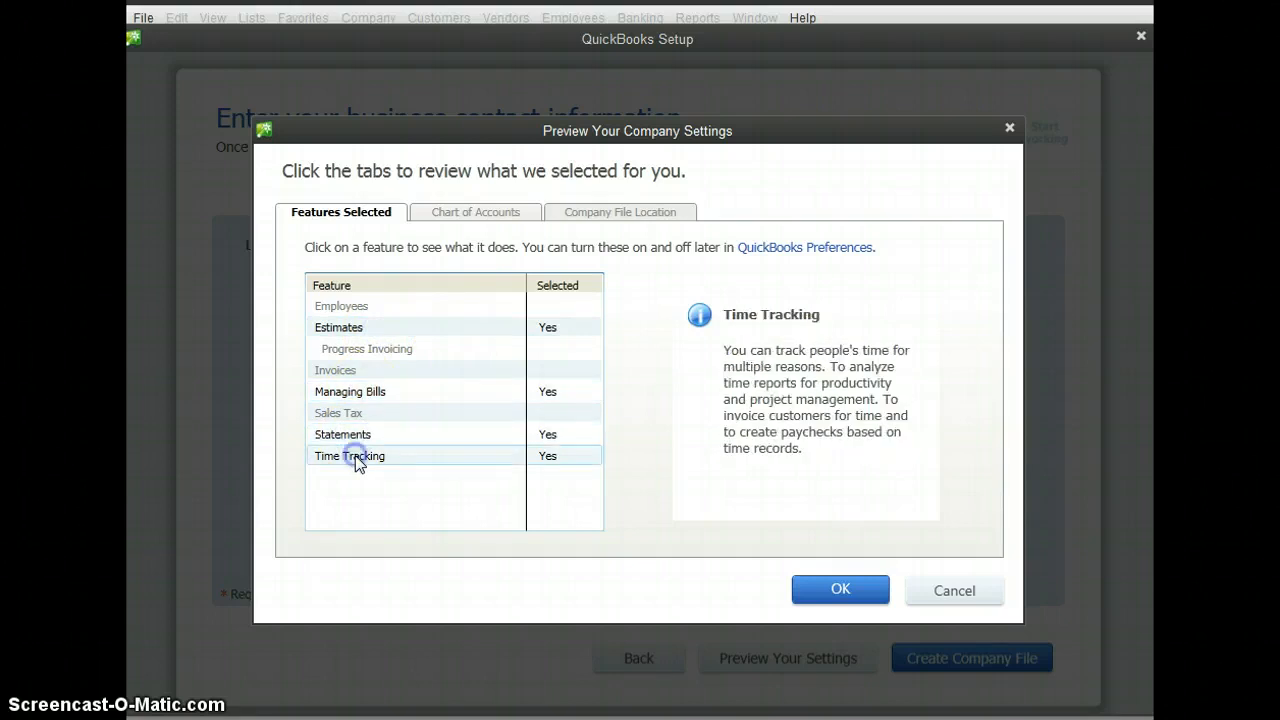
pyautogui.click(476, 212)
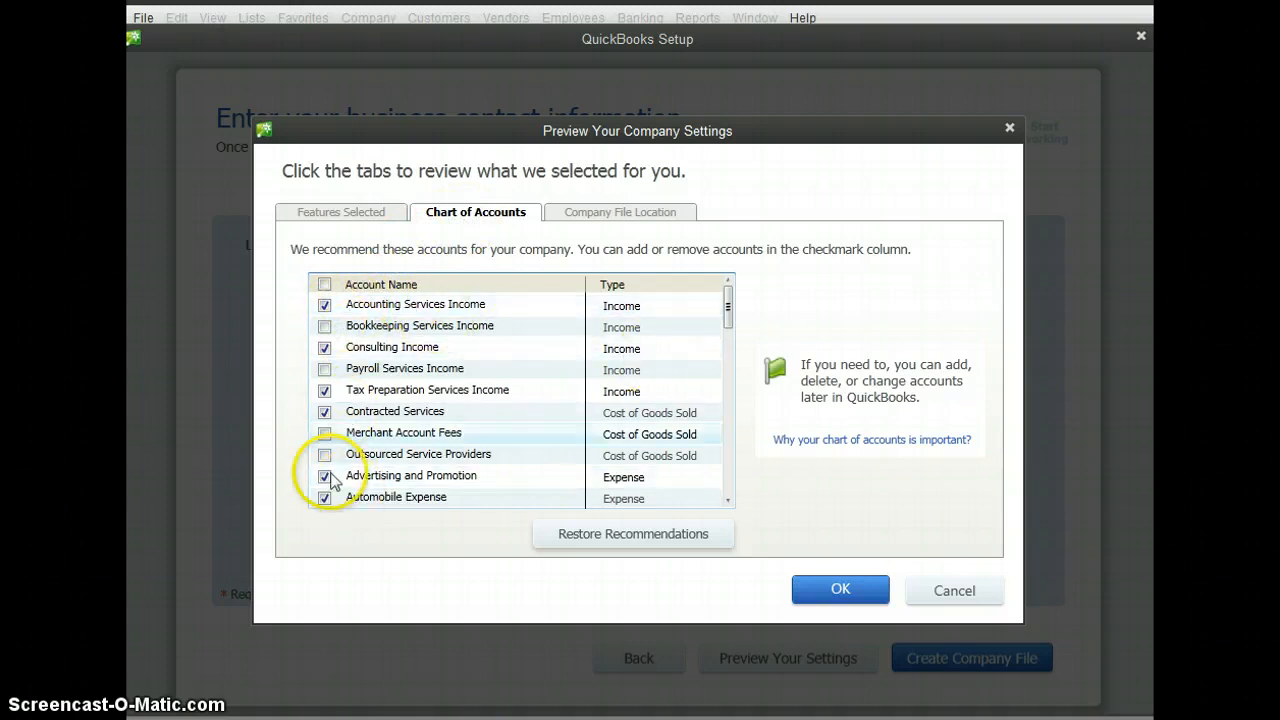
# - Scroll through the recommended accounts and switch to the Company File Location view
pyautogui.scroll(-3)
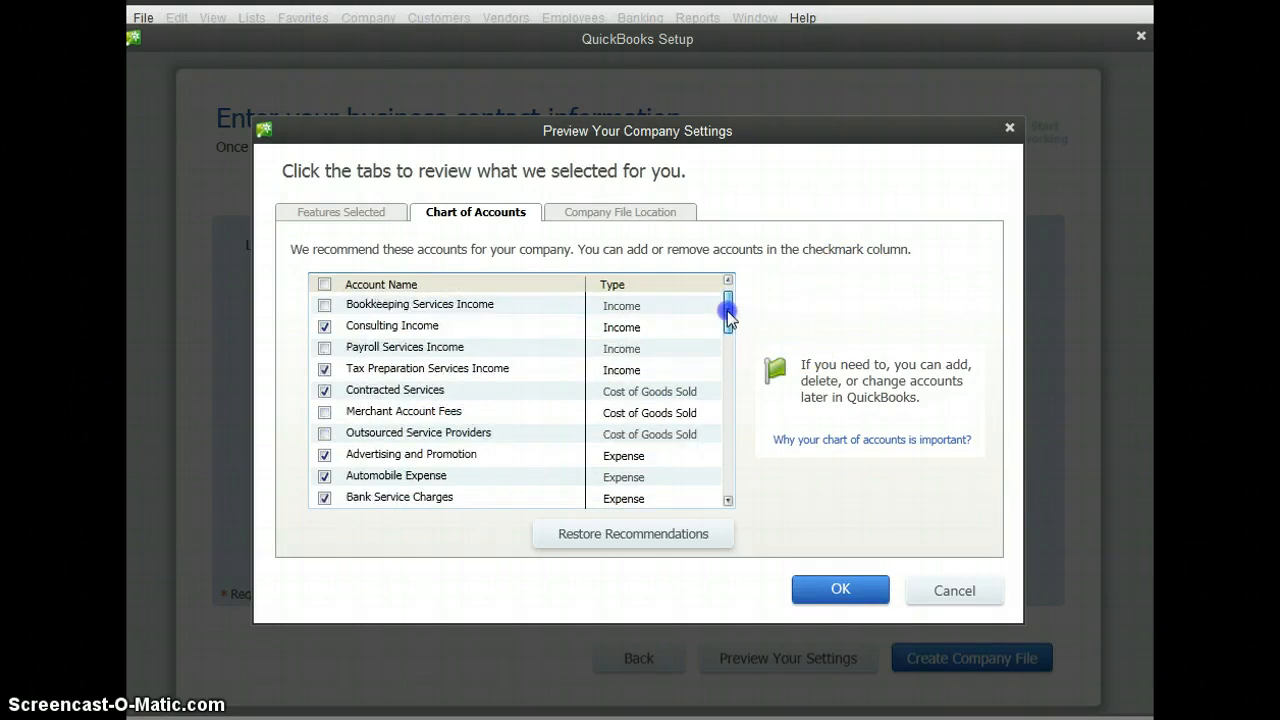
pyautogui.moveTo(728, 316); pyautogui.dragTo(728, 344)
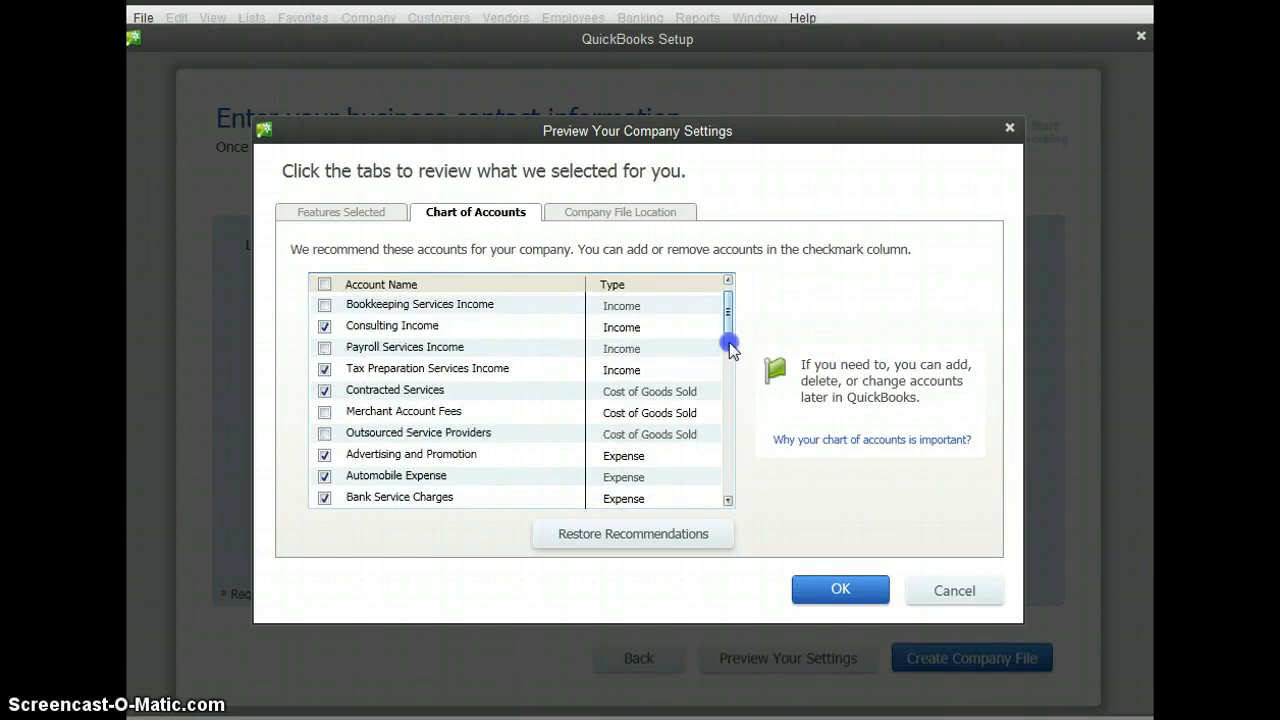
pyautogui.click(620, 212)
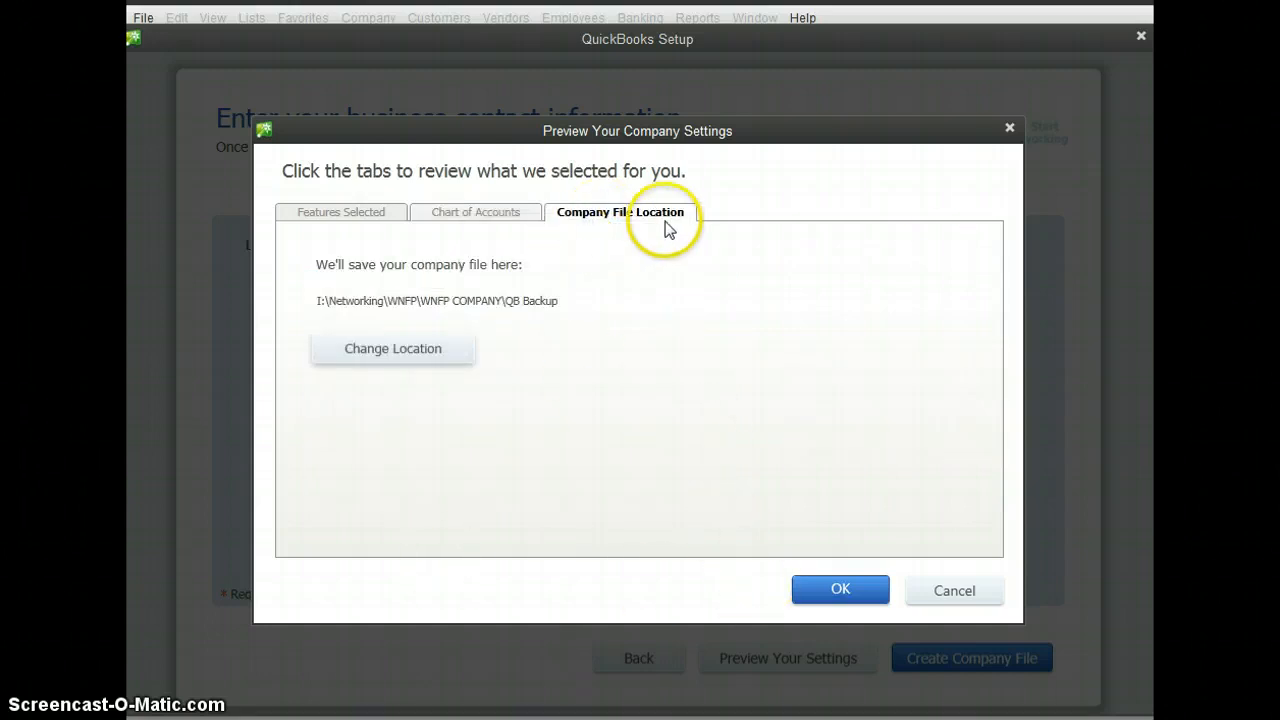
pyautogui.moveTo(398, 356)
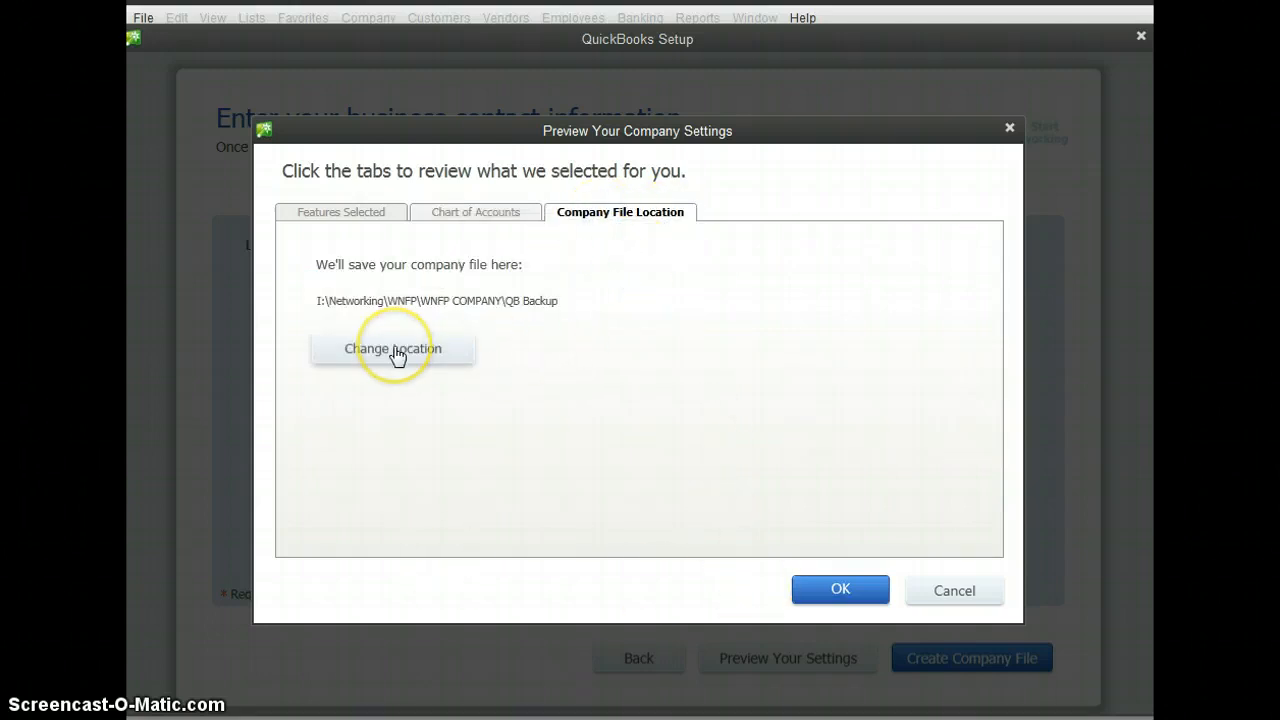
pyautogui.moveTo(548, 356)
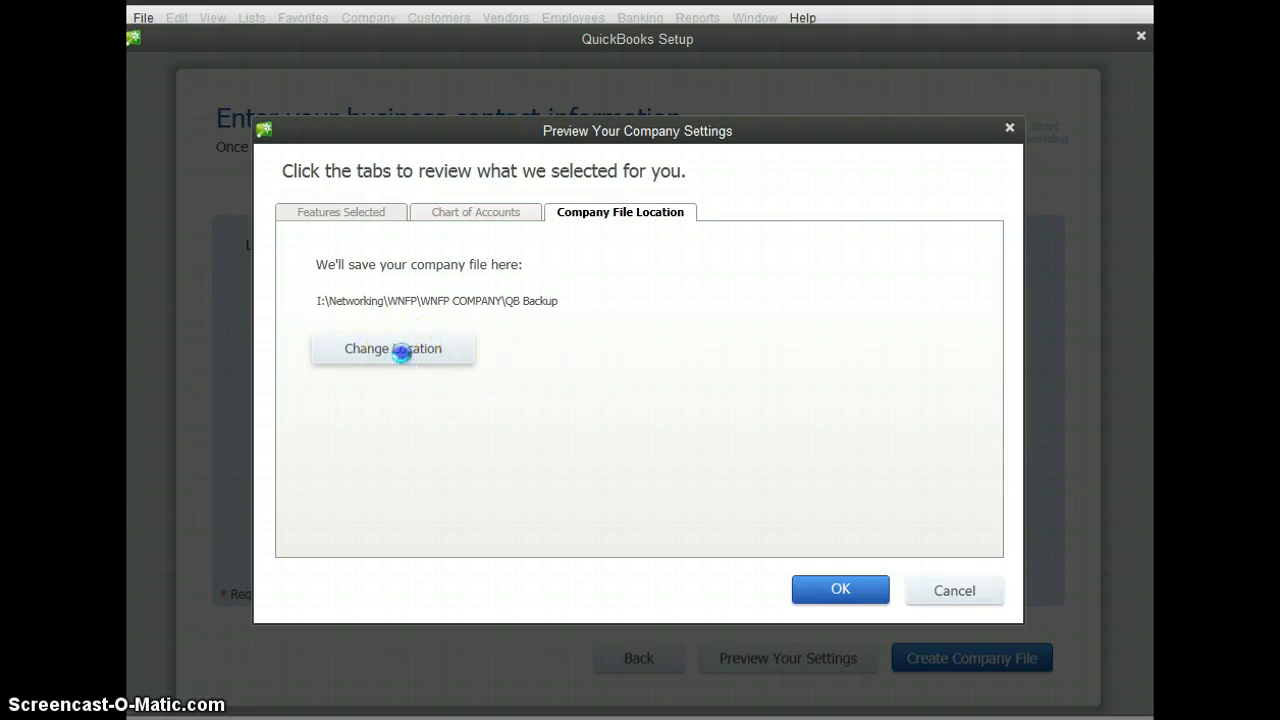
# - Review Change Location, then accept the previewed company settings and close the preview
pyautogui.click(392, 348)
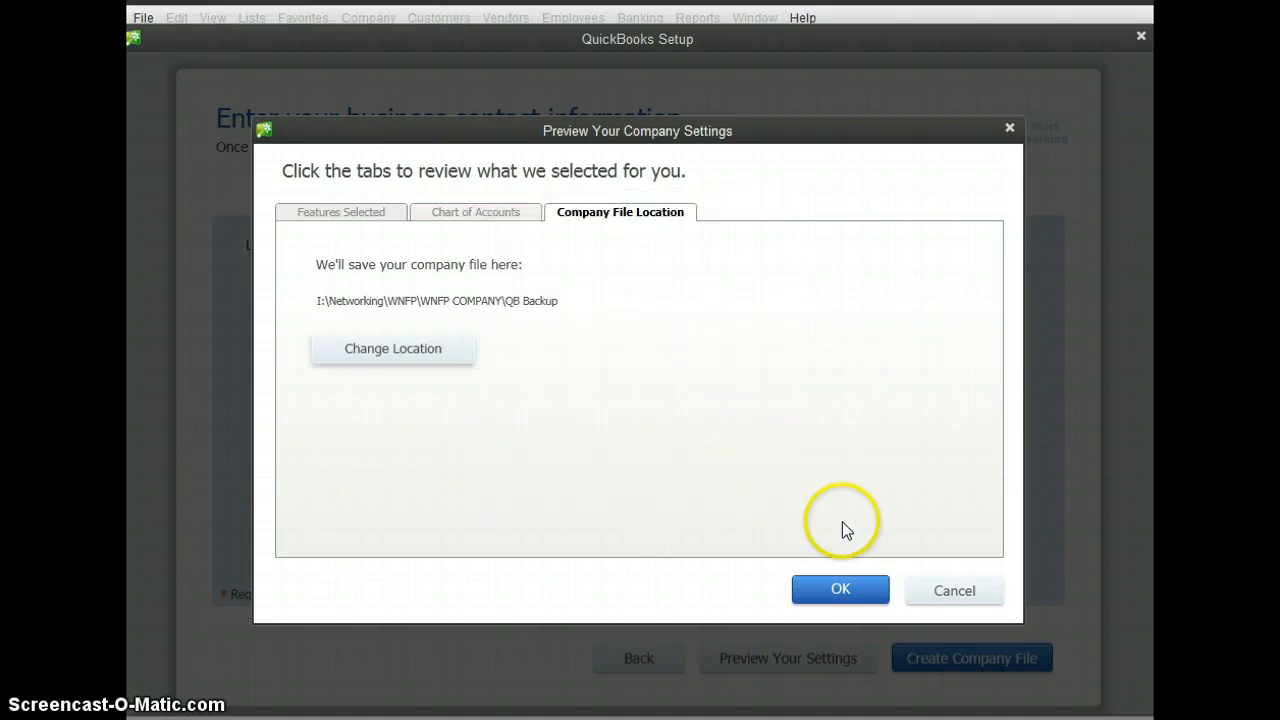
pyautogui.moveTo(818, 510)
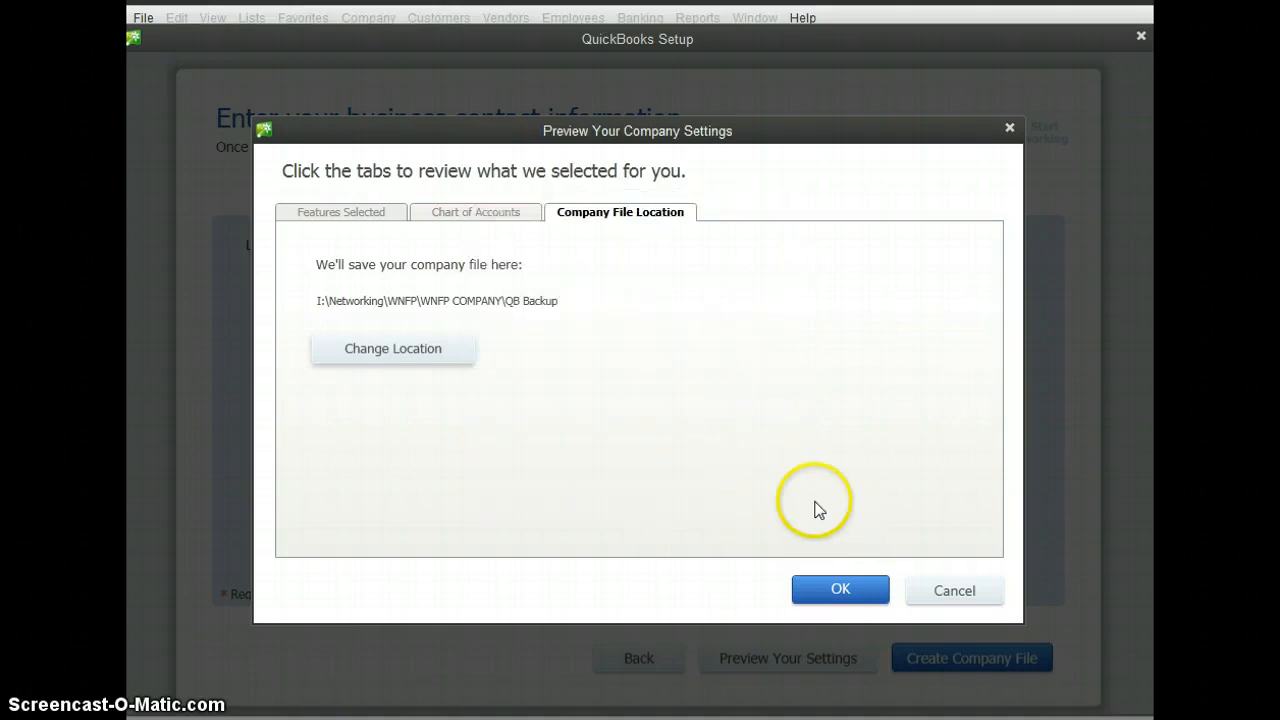
pyautogui.moveTo(840, 590)
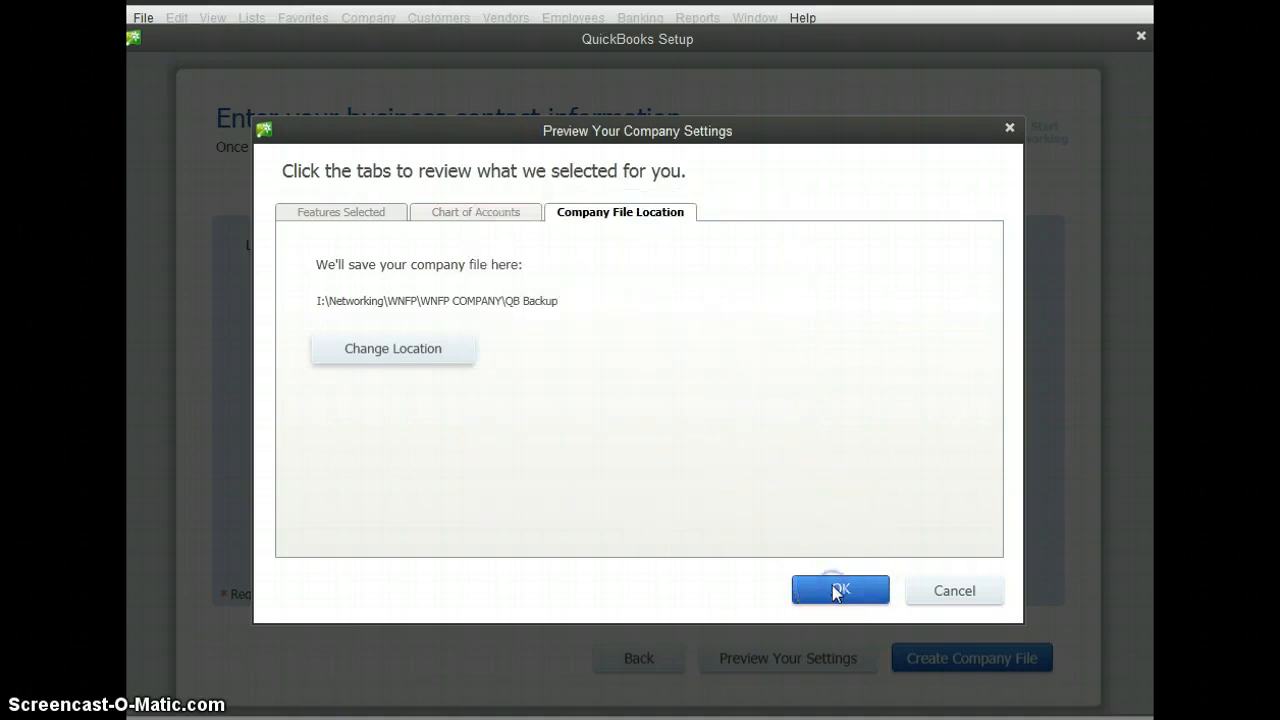
pyautogui.click(840, 590)
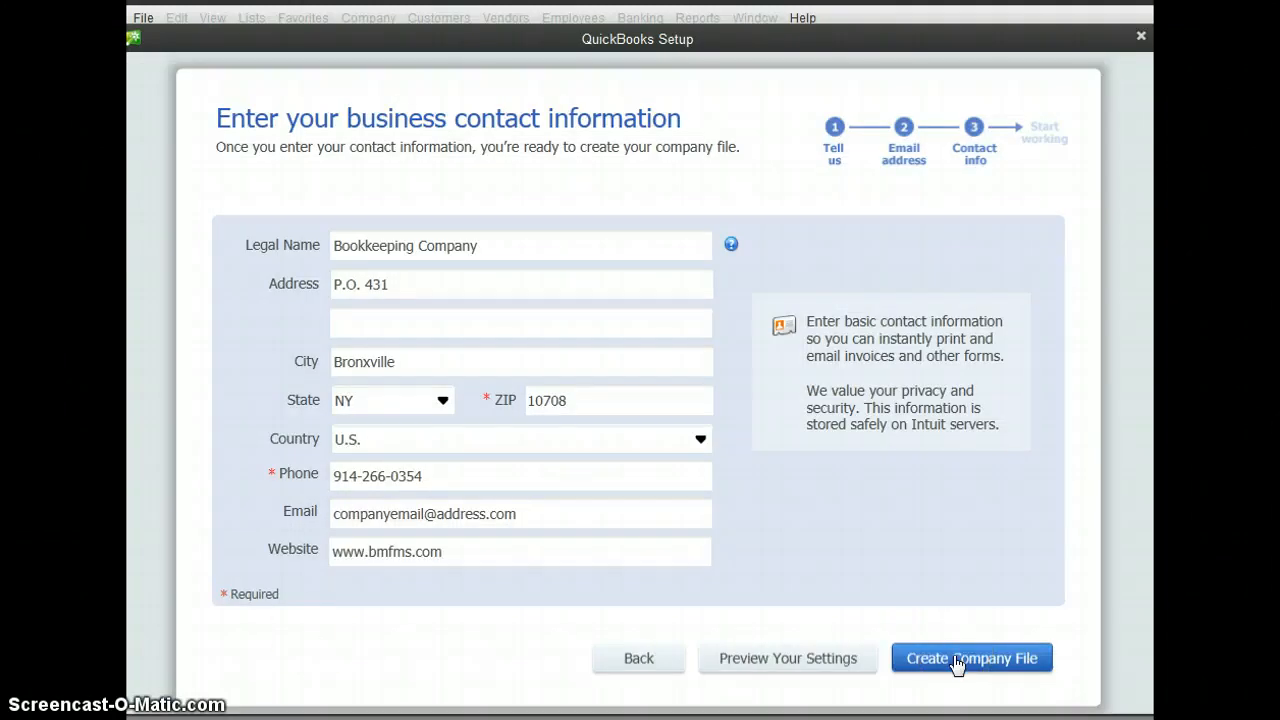
# - Create the 'Bookkeeping Company' file and wait for the QuickBooks Home screen
pyautogui.click(970, 658)
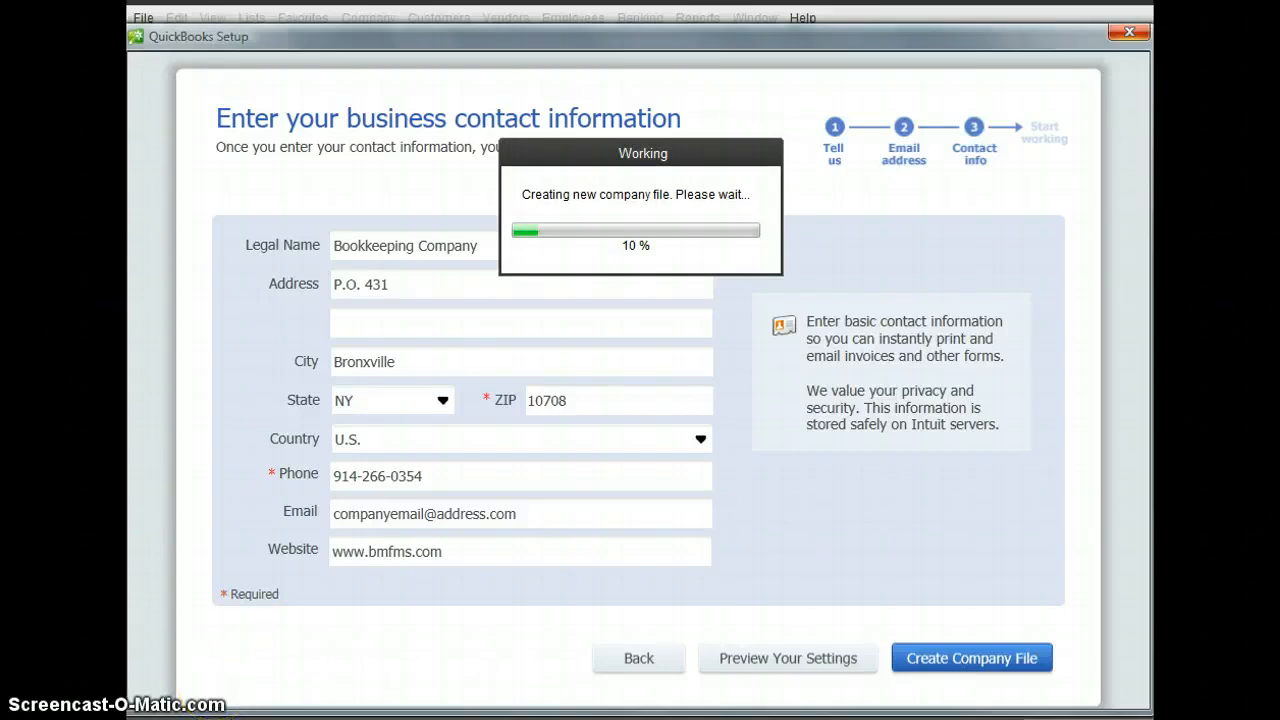
pyautogui.click(972, 658)
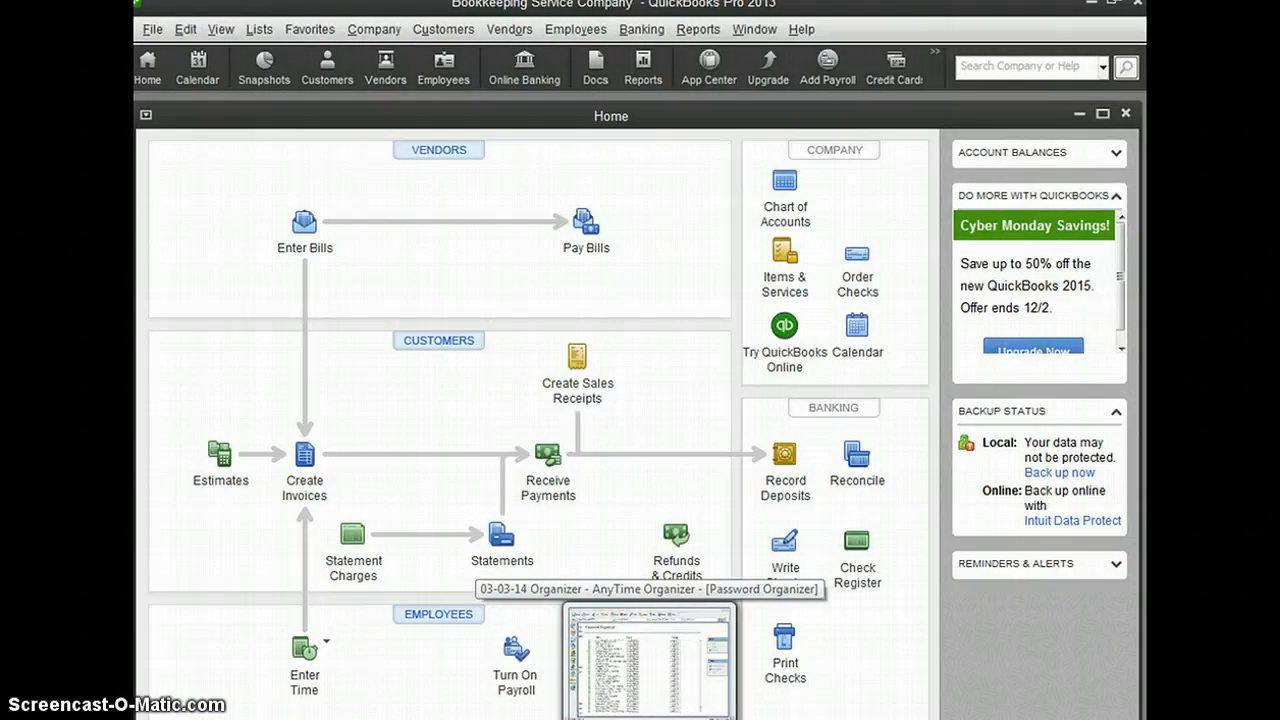